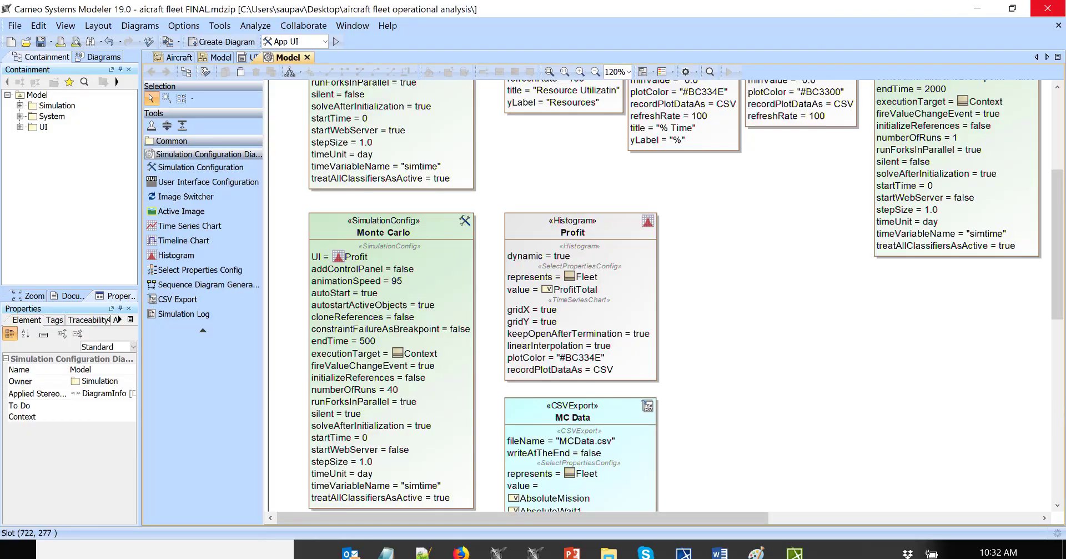
# - Switch from the Aircraft state machine to the Model block definition diagram with Fleet and Aircraft
pyautogui.click(179, 57)
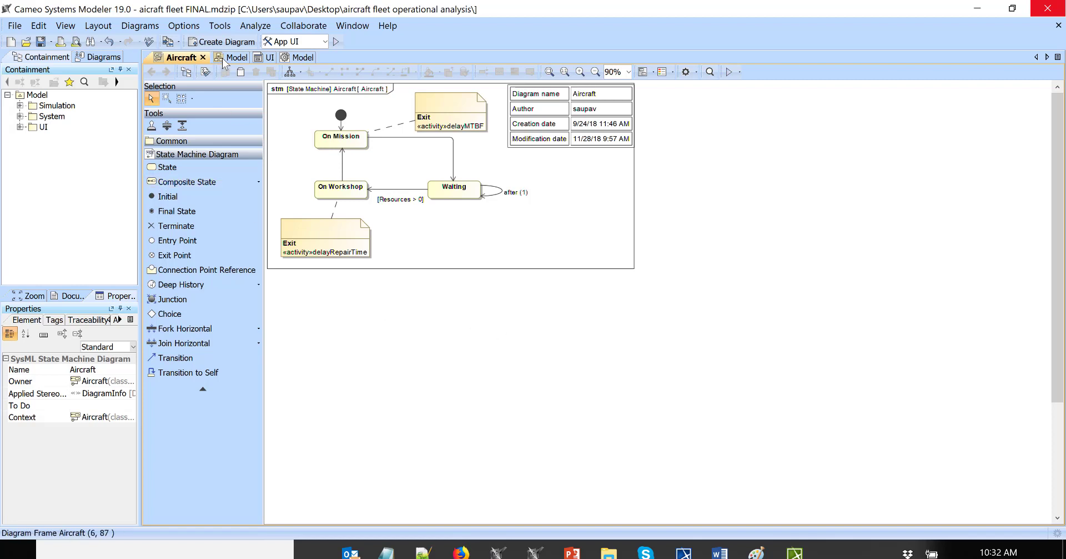
pyautogui.click(221, 57)
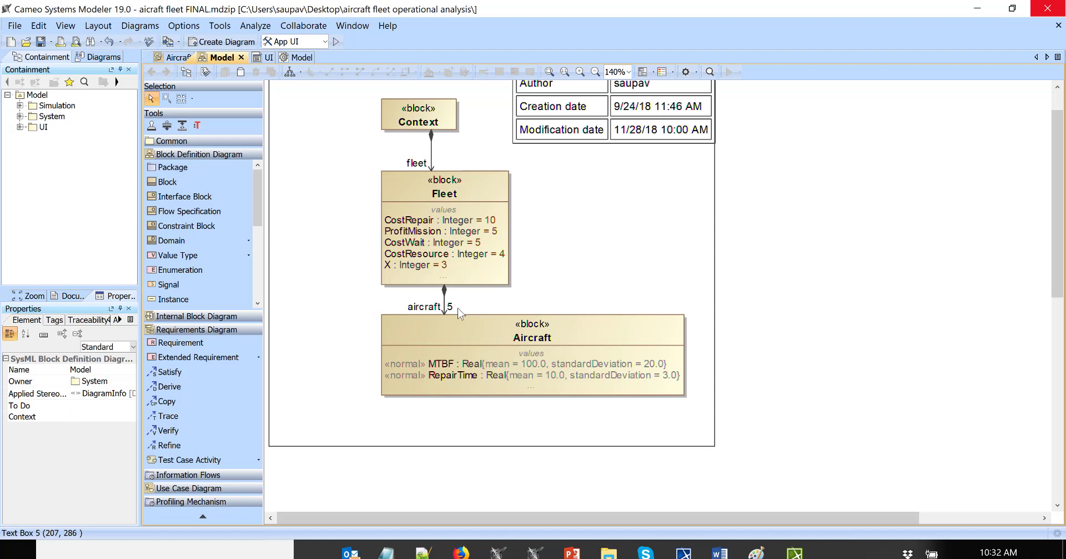
pyautogui.moveTo(435, 371)
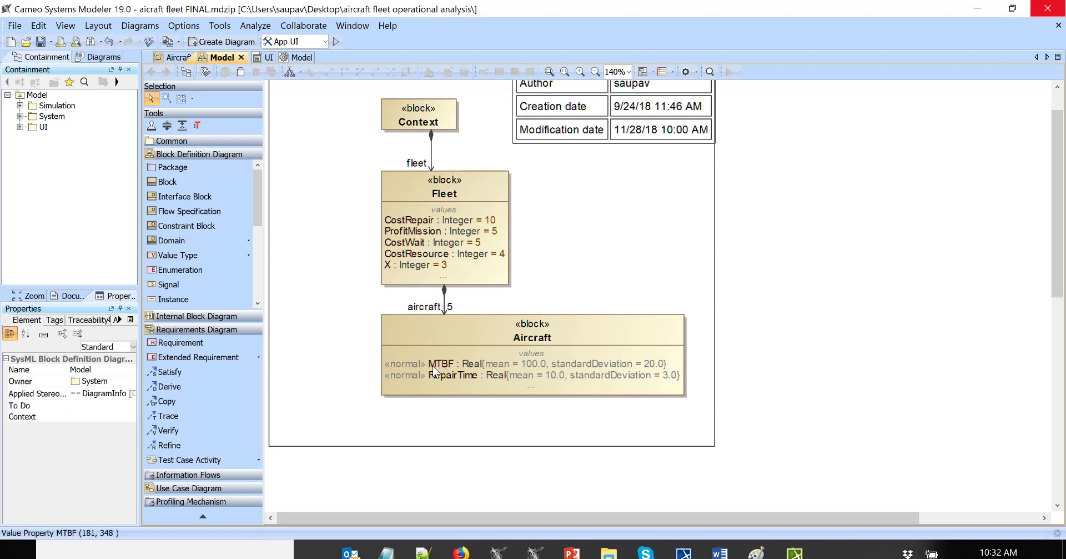
pyautogui.moveTo(406, 375)
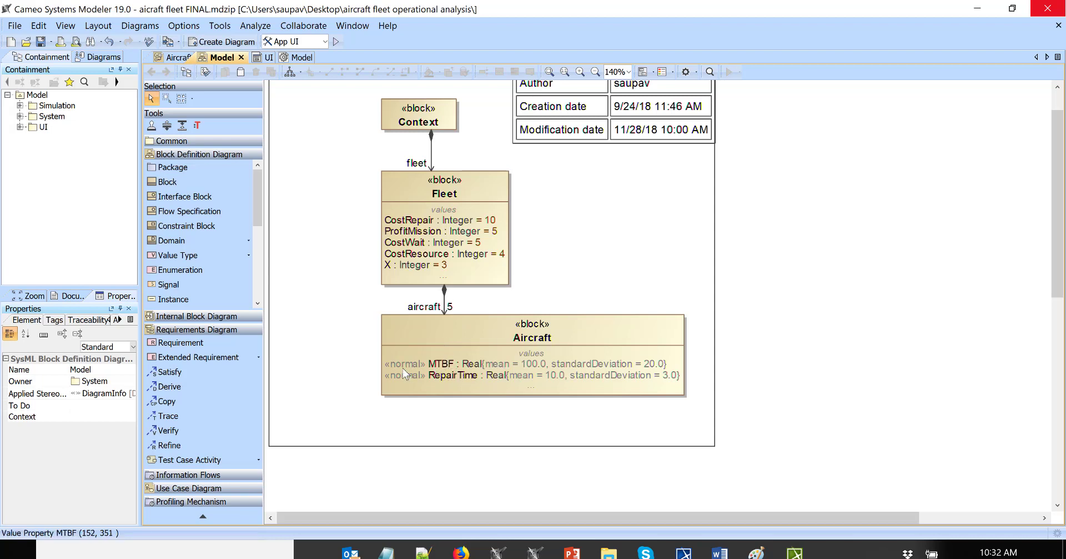
pyautogui.moveTo(435, 375)
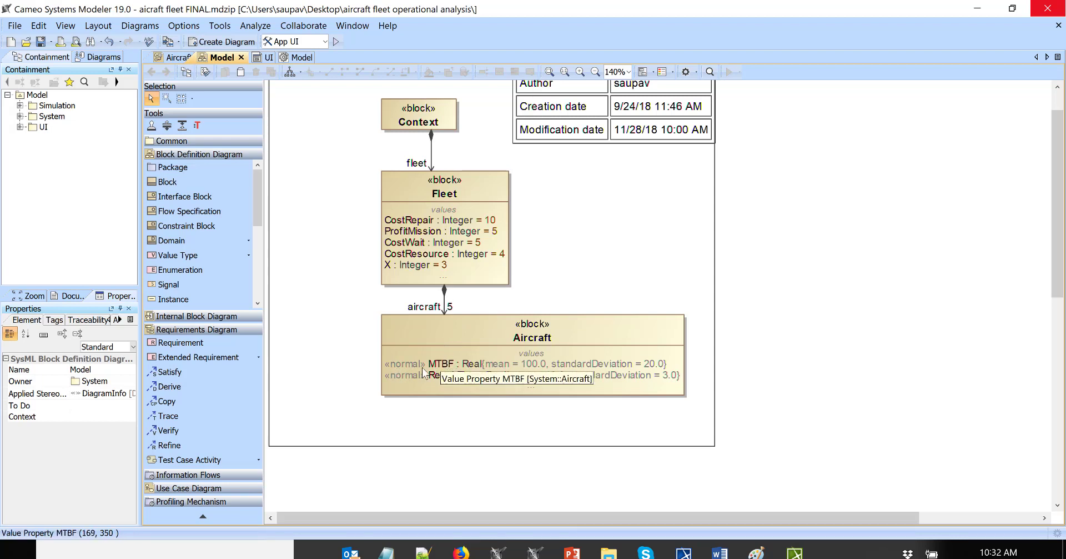
pyautogui.moveTo(524, 369)
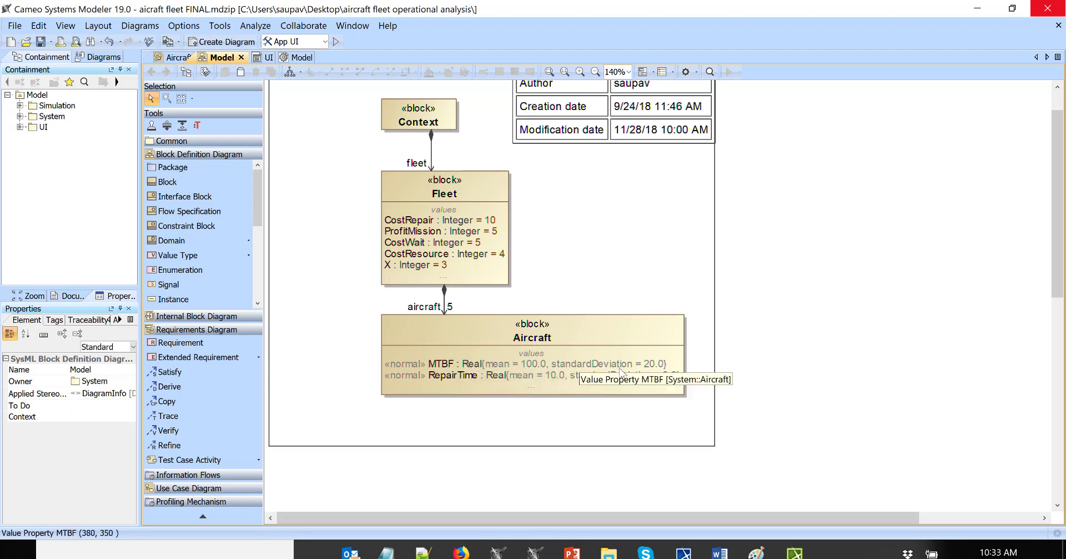
pyautogui.moveTo(452, 374)
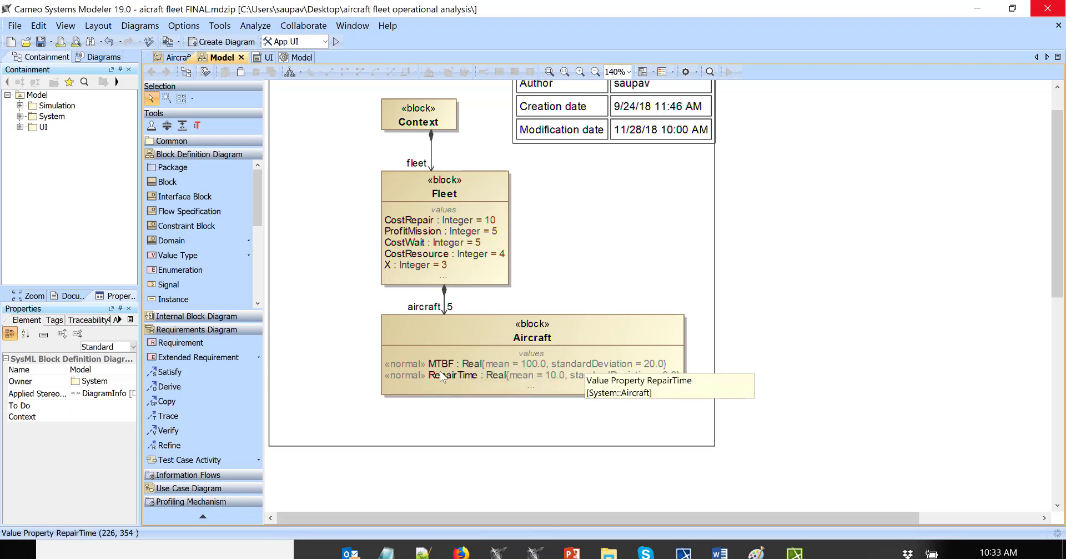
pyautogui.moveTo(518, 361)
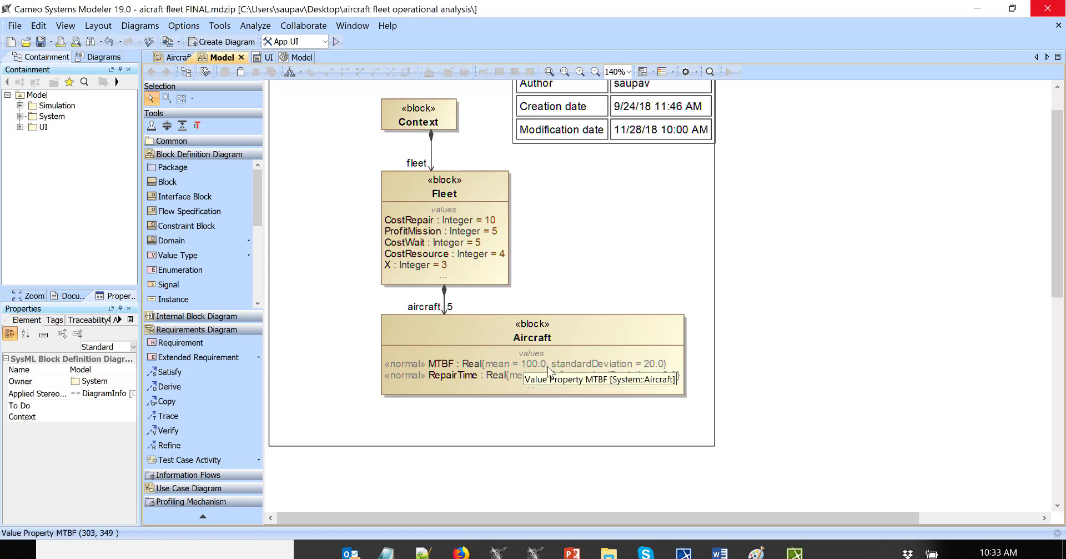
pyautogui.moveTo(454, 314)
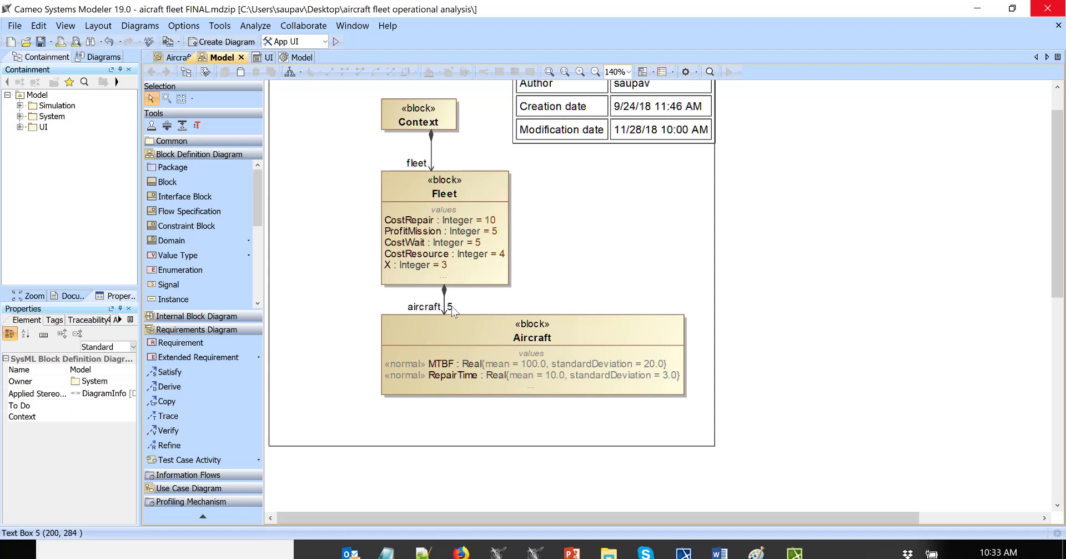
pyautogui.moveTo(432, 389)
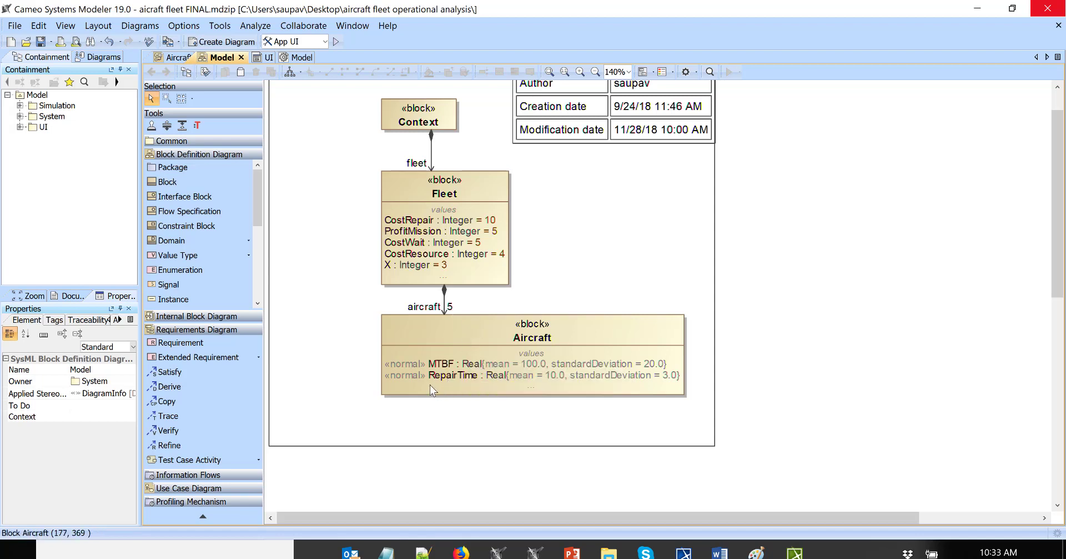
pyautogui.moveTo(533, 384)
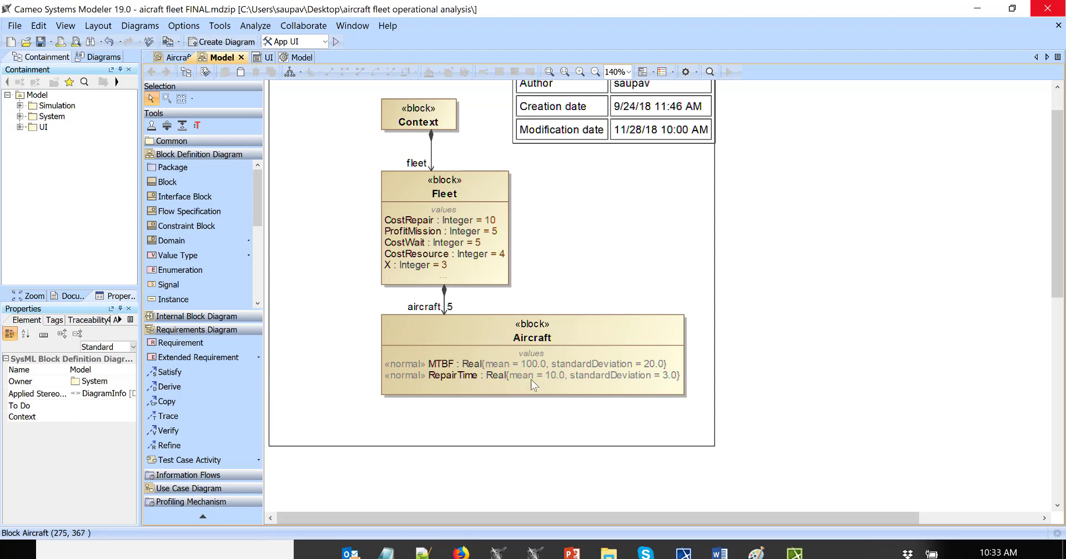
pyautogui.moveTo(563, 388)
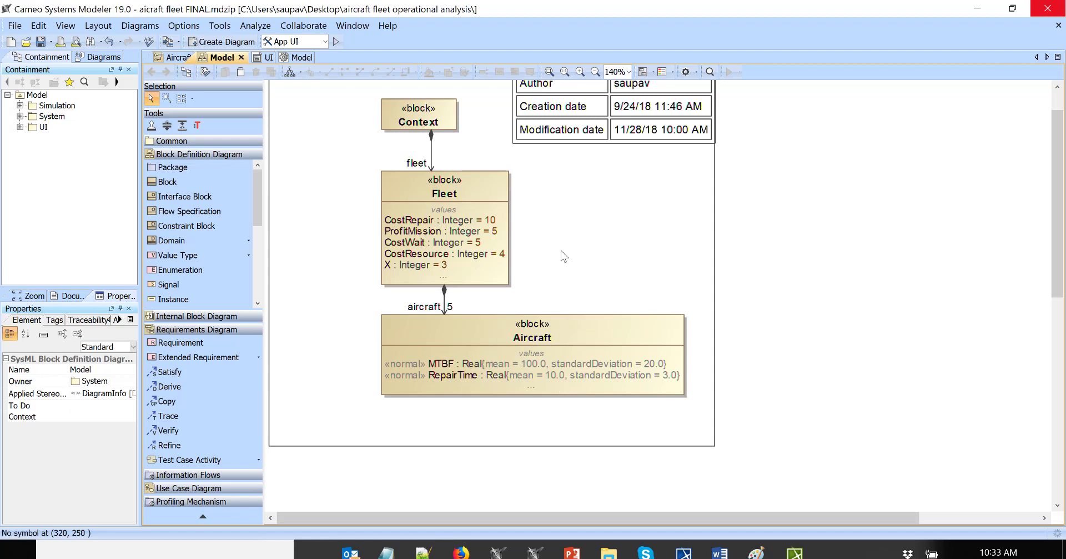
pyautogui.moveTo(307, 90)
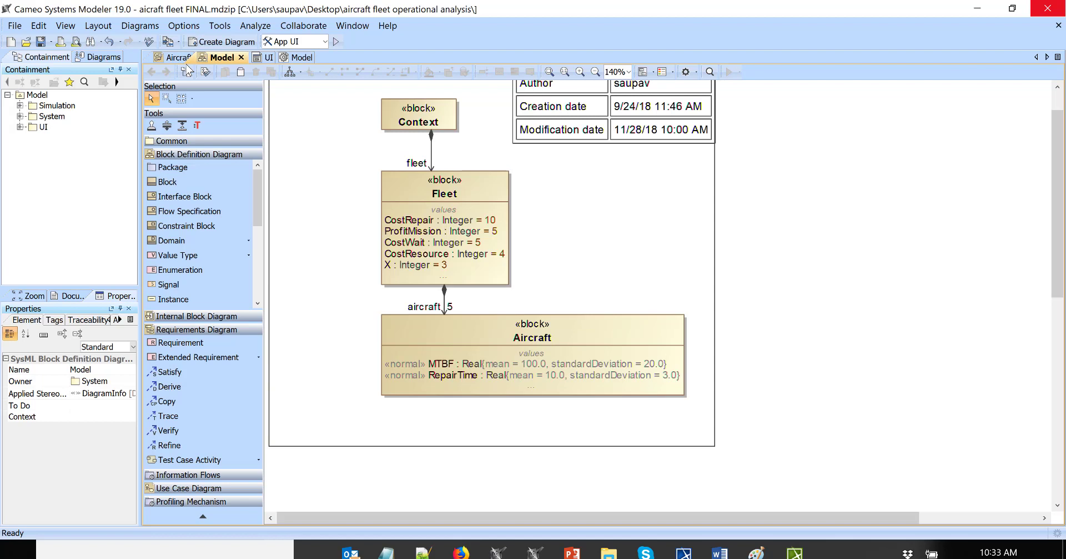
pyautogui.moveTo(400, 265)
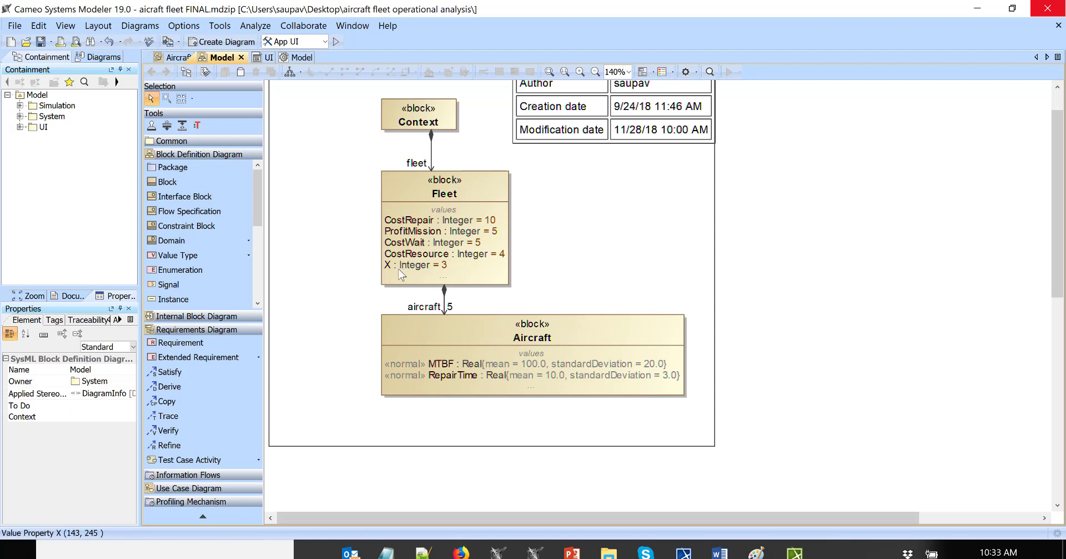
pyautogui.moveTo(445, 272)
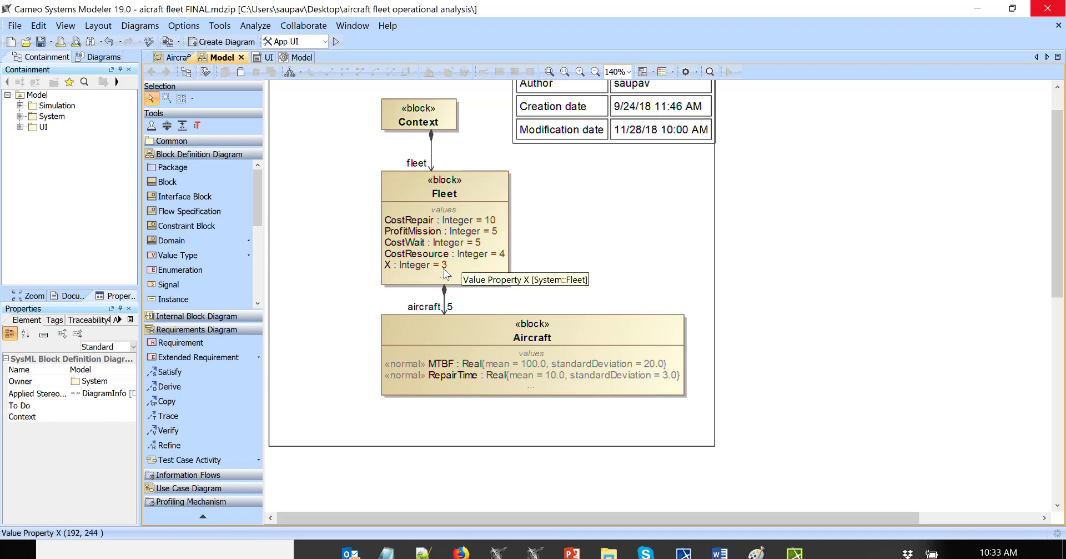
pyautogui.moveTo(446, 275)
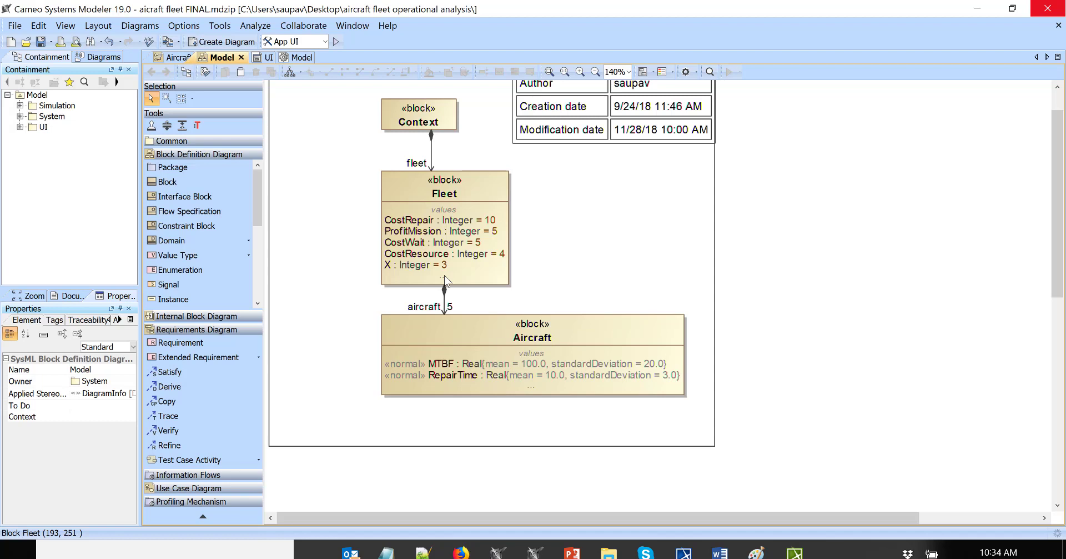
pyautogui.moveTo(226, 42)
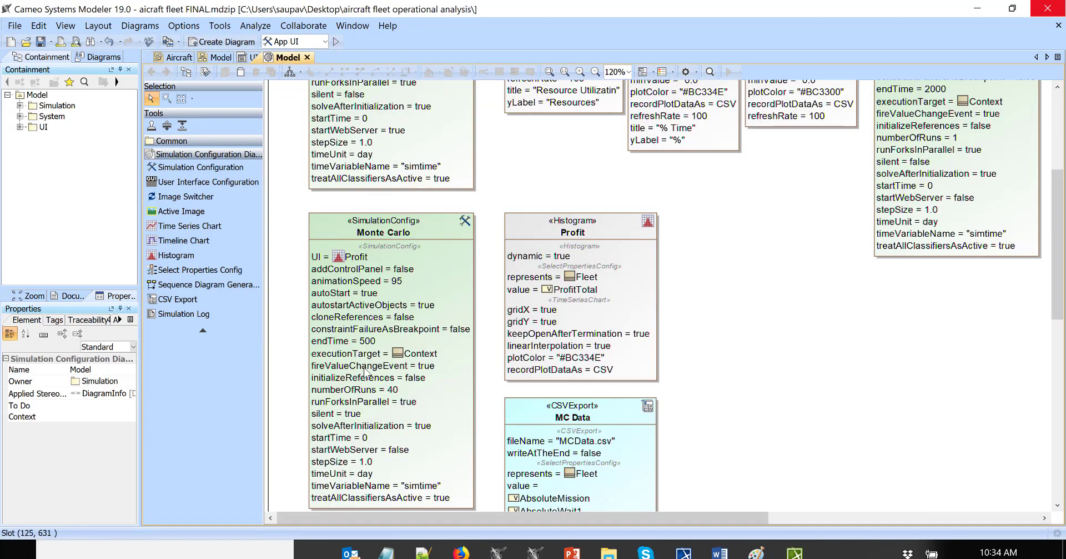
pyautogui.moveTo(397, 397)
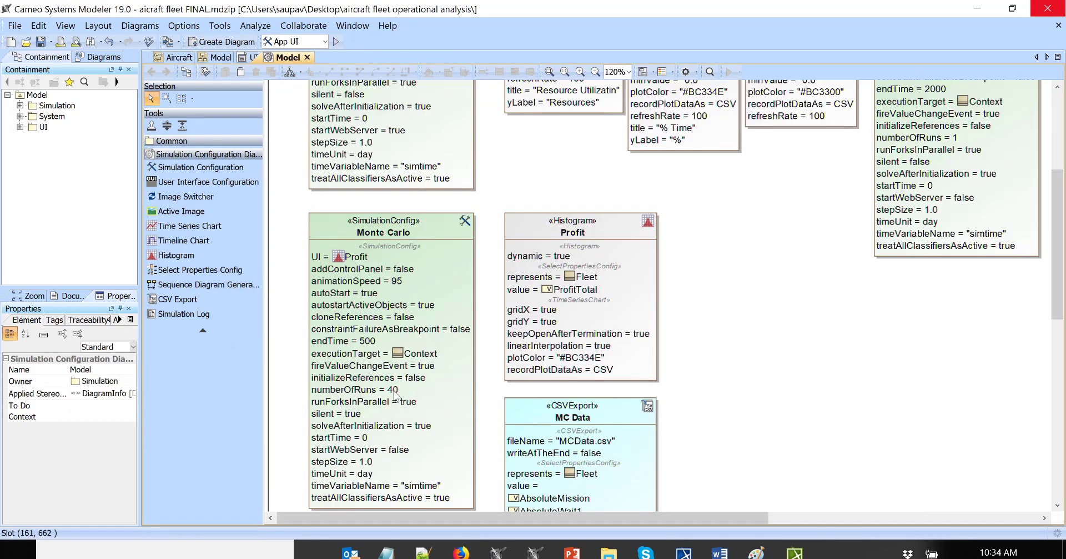
pyautogui.moveTo(372, 348)
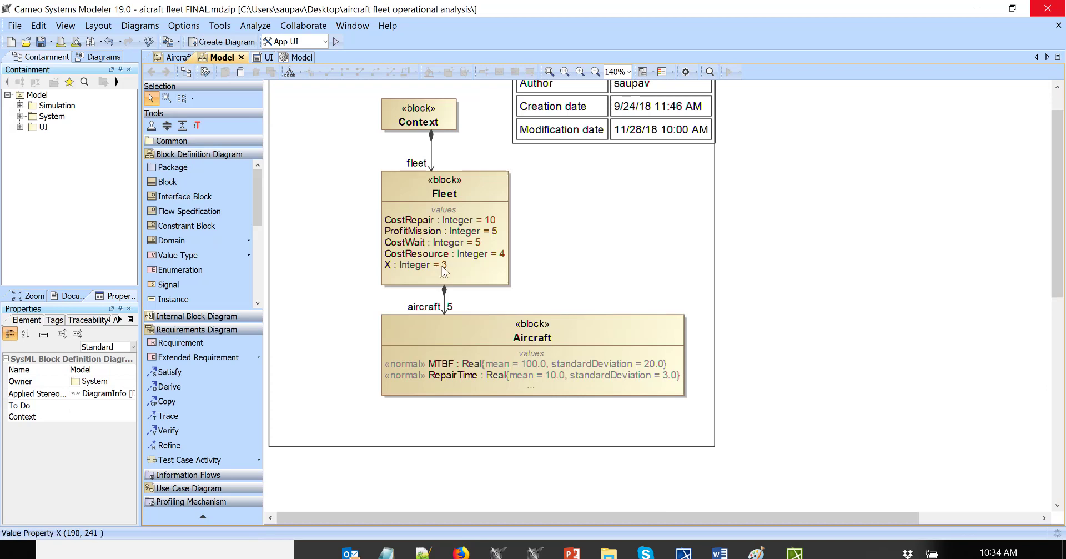
pyautogui.moveTo(415, 253)
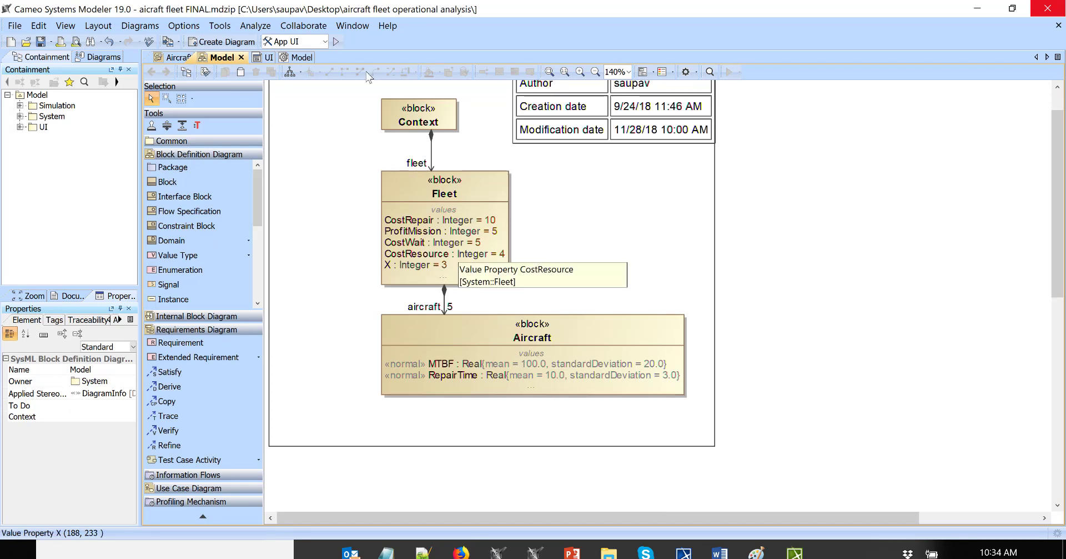
# - Select the Monte Carlo simulation configuration and run it through 30 iterations
pyautogui.click(325, 42)
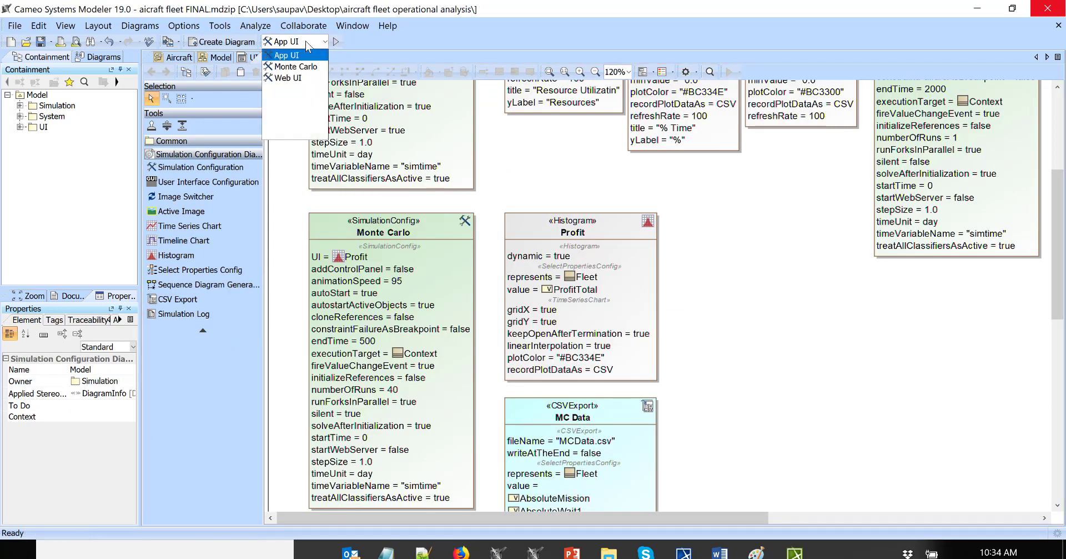
pyautogui.click(294, 66)
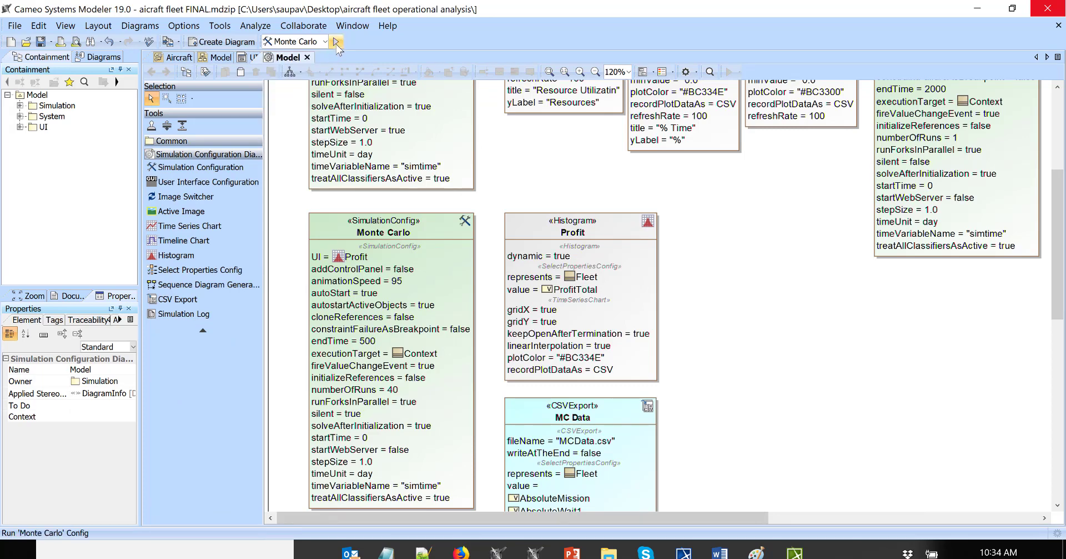
pyautogui.moveTo(336, 43)
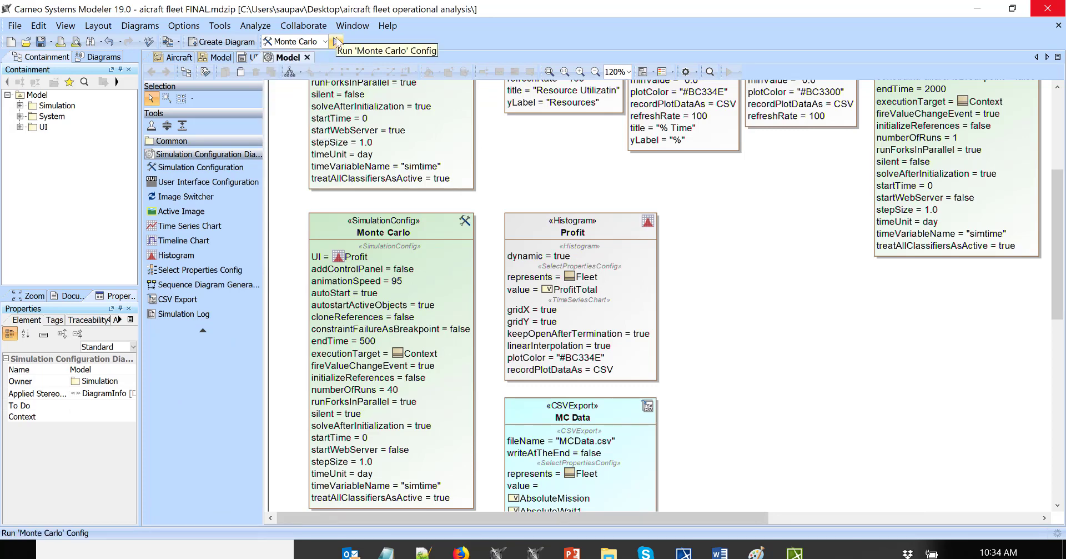
pyautogui.click(335, 41)
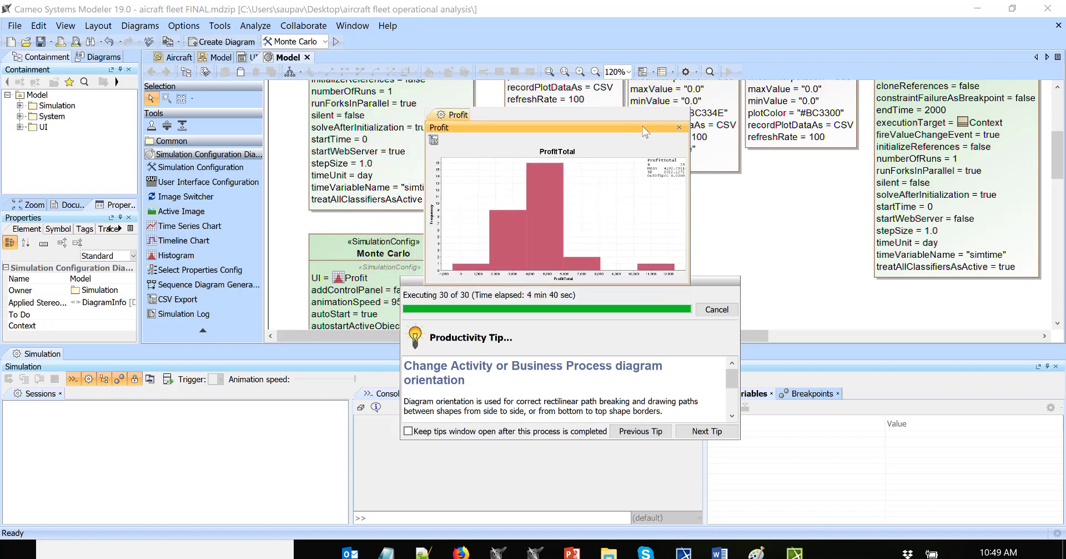
pyautogui.moveTo(507, 330)
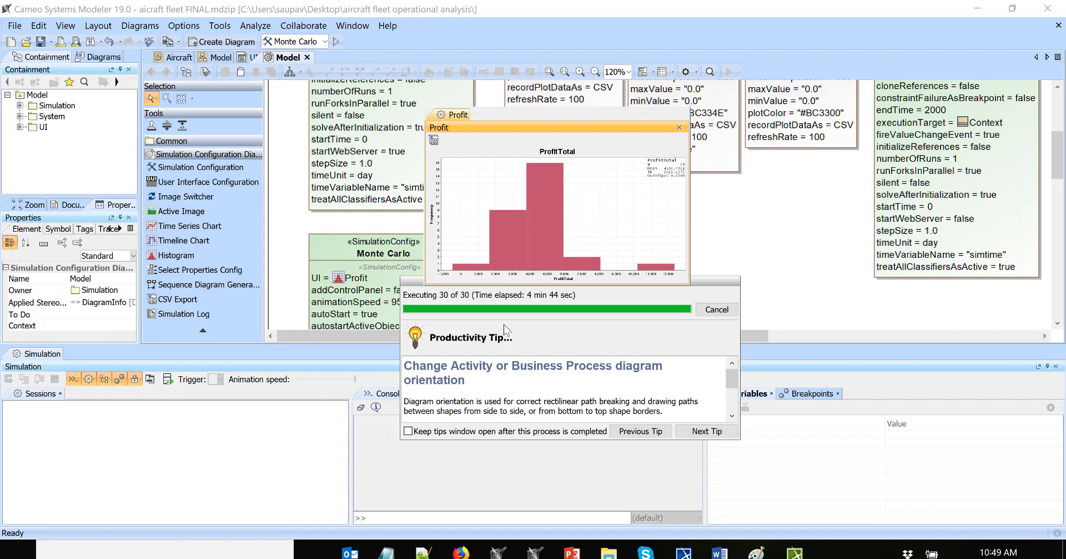
pyautogui.moveTo(672, 178)
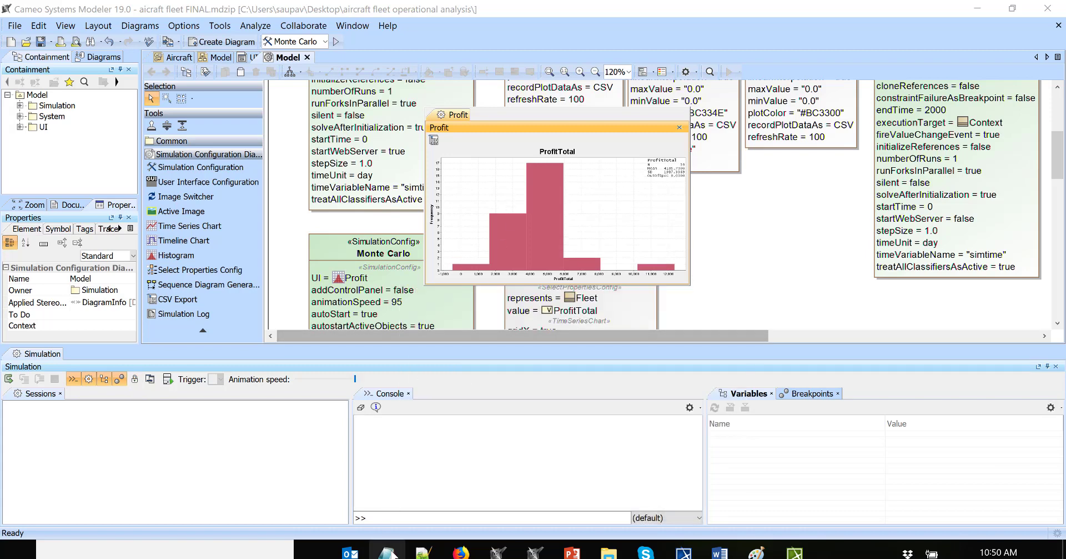
pyautogui.moveTo(607, 551)
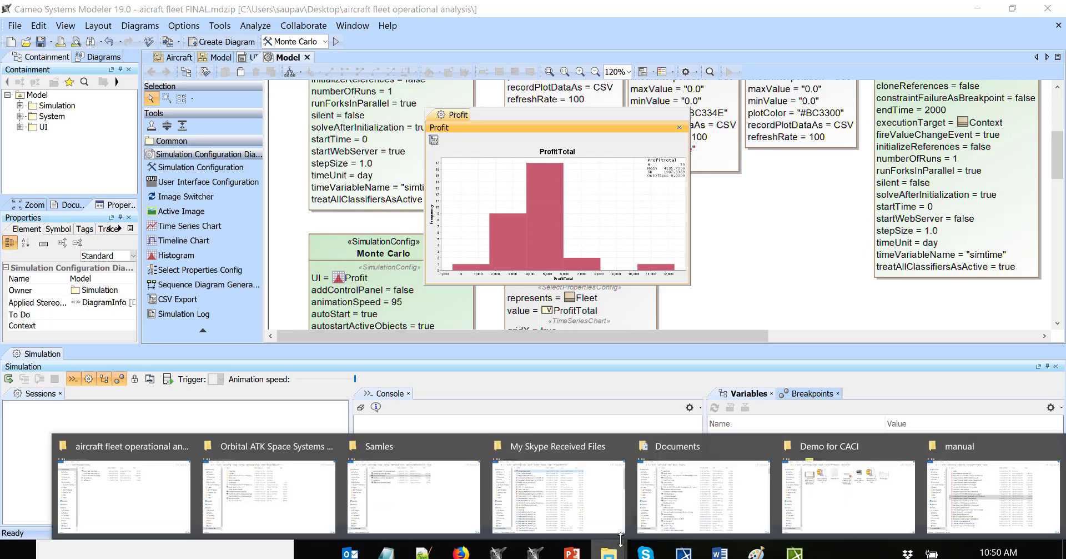
pyautogui.moveTo(376, 498)
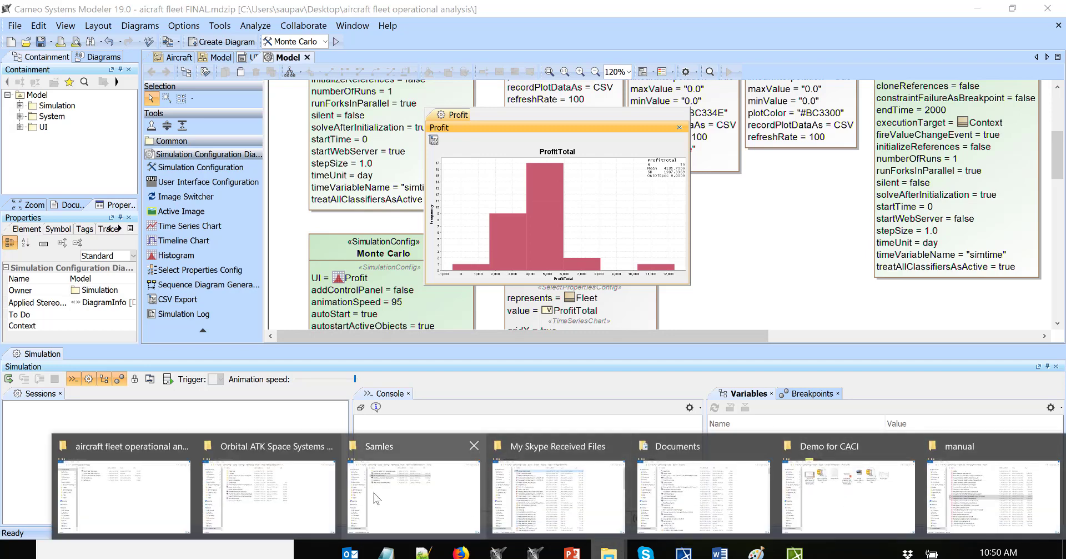
# - Enter 4200 as the 3-resource profit in MC results, then open MCData.csv
pyautogui.click(123, 489)
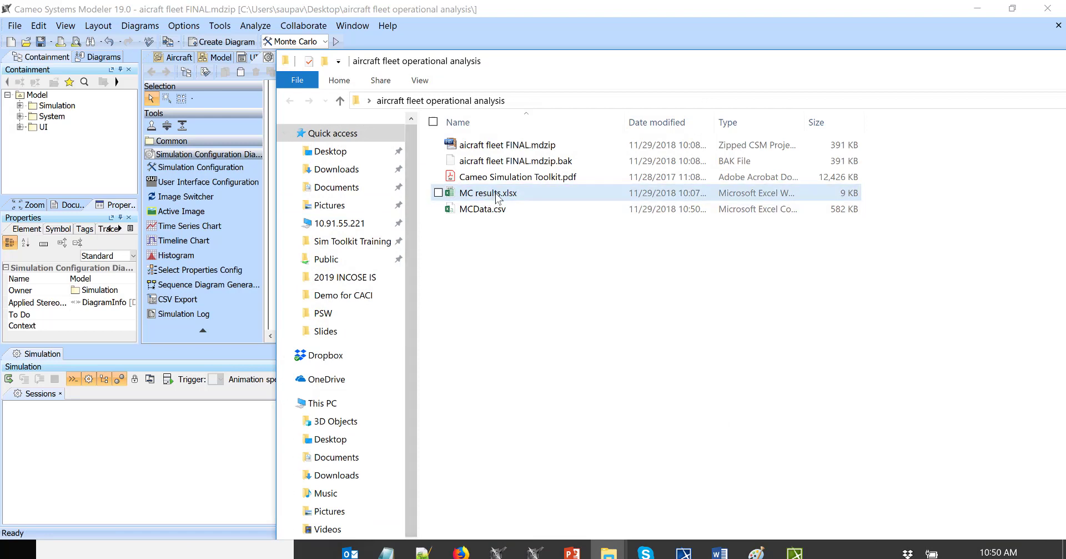
pyautogui.doubleClick(487, 193)
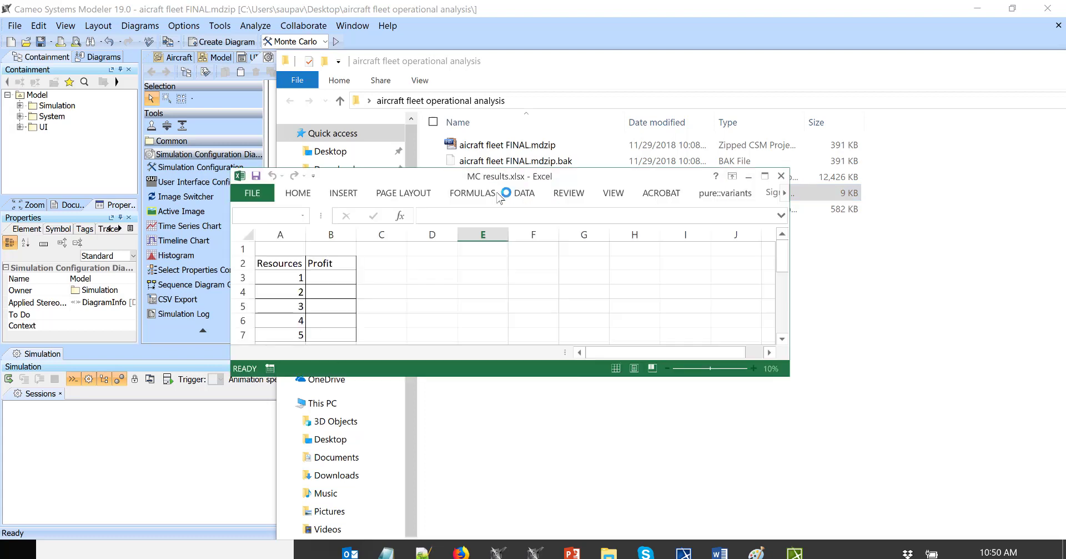
pyautogui.click(331, 306)
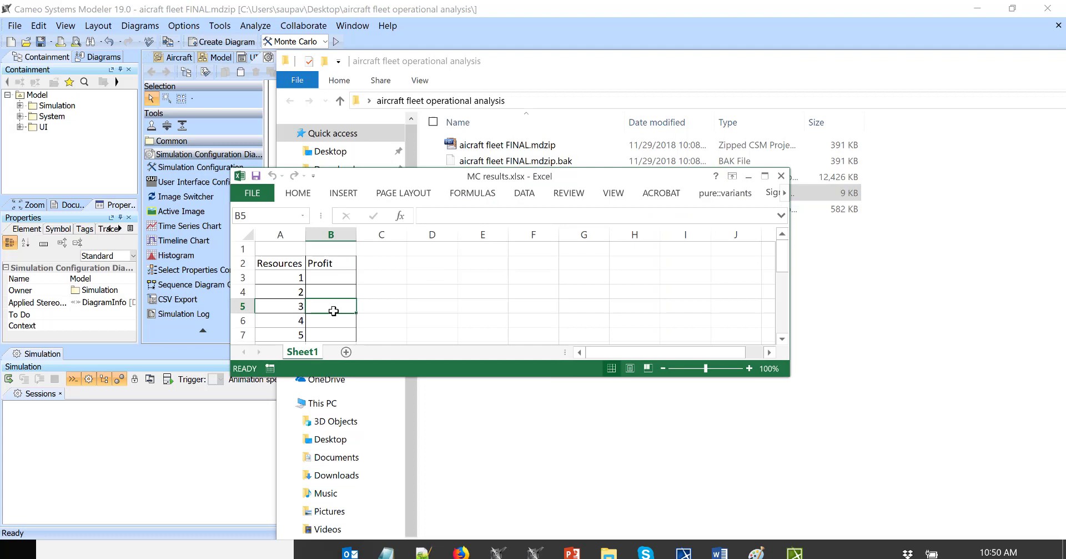
pyautogui.write('420')
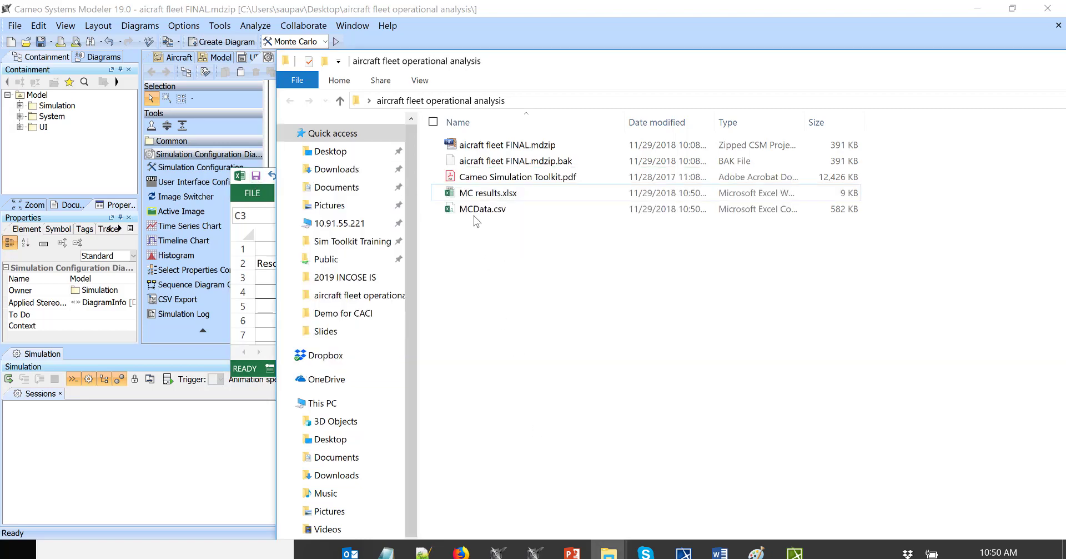
pyautogui.doubleClick(483, 209)
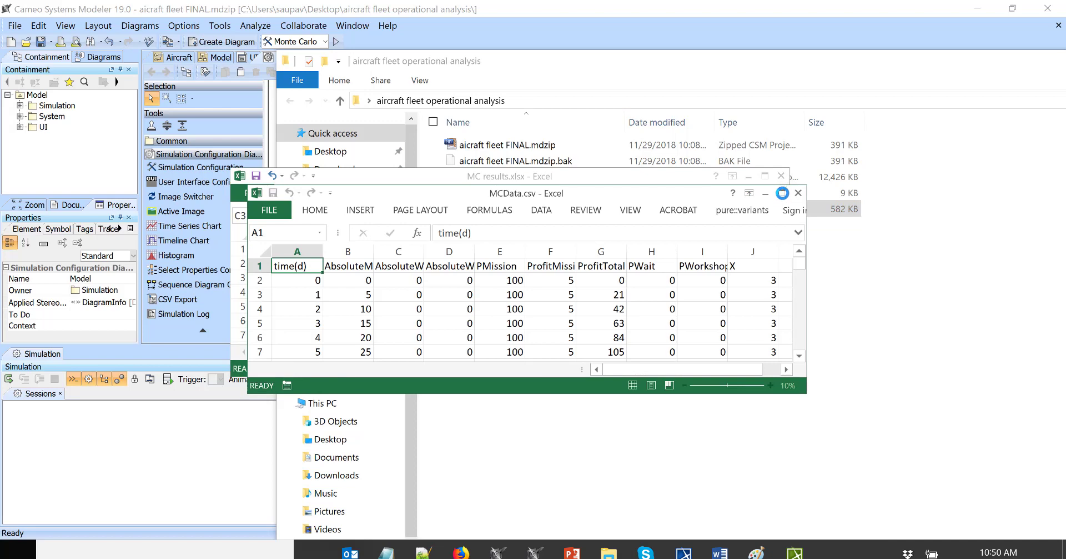
pyautogui.click(288, 57)
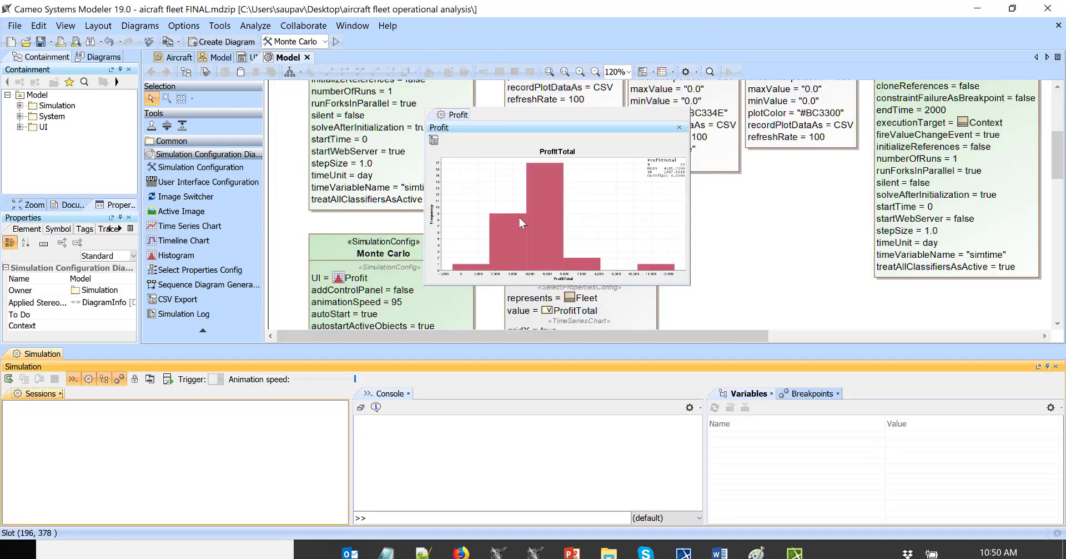
pyautogui.moveTo(678, 128)
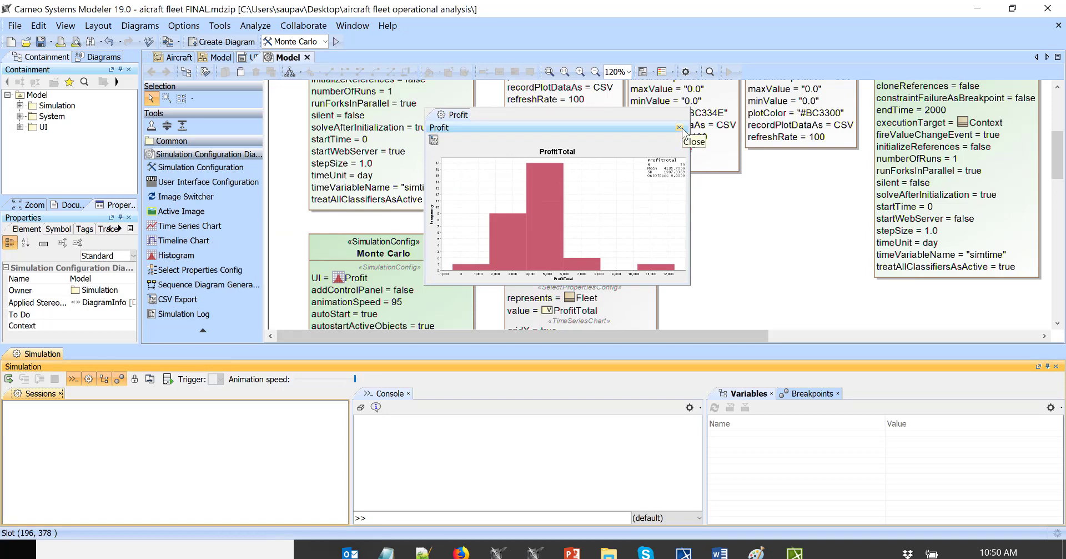
# - Close the Profit histogram and scroll down to the MC Data CSVExport element
pyautogui.click(678, 128)
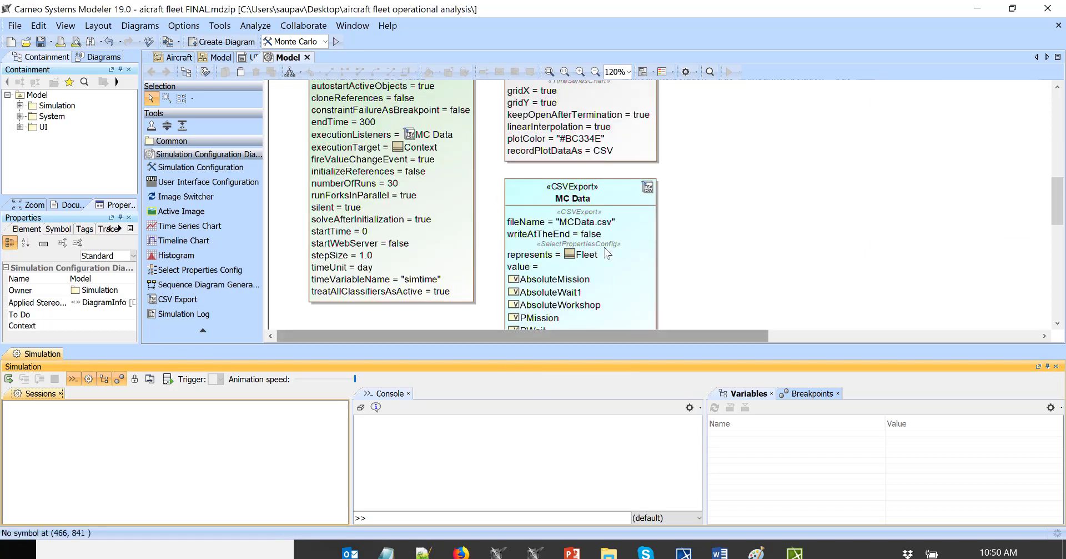
pyautogui.scroll(-3)
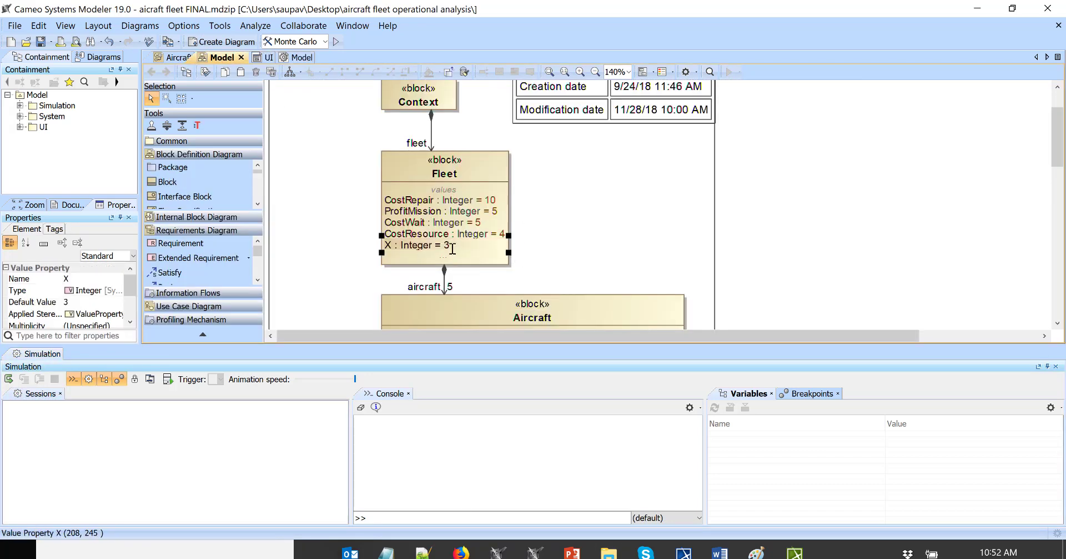
# - Change the Fleet block's X default value from 3 to 2
pyautogui.click(569, 197)
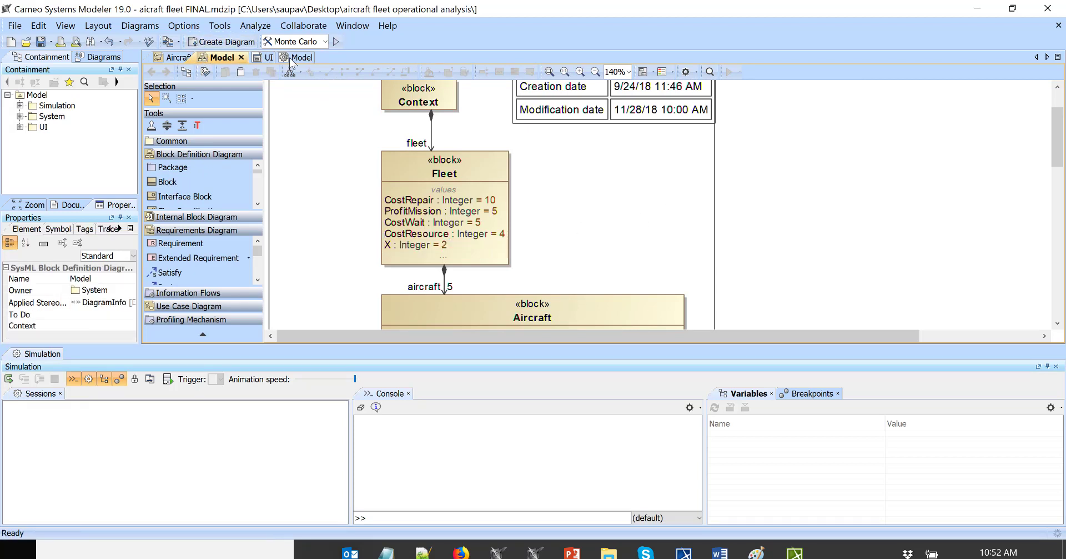
pyautogui.moveTo(296, 57)
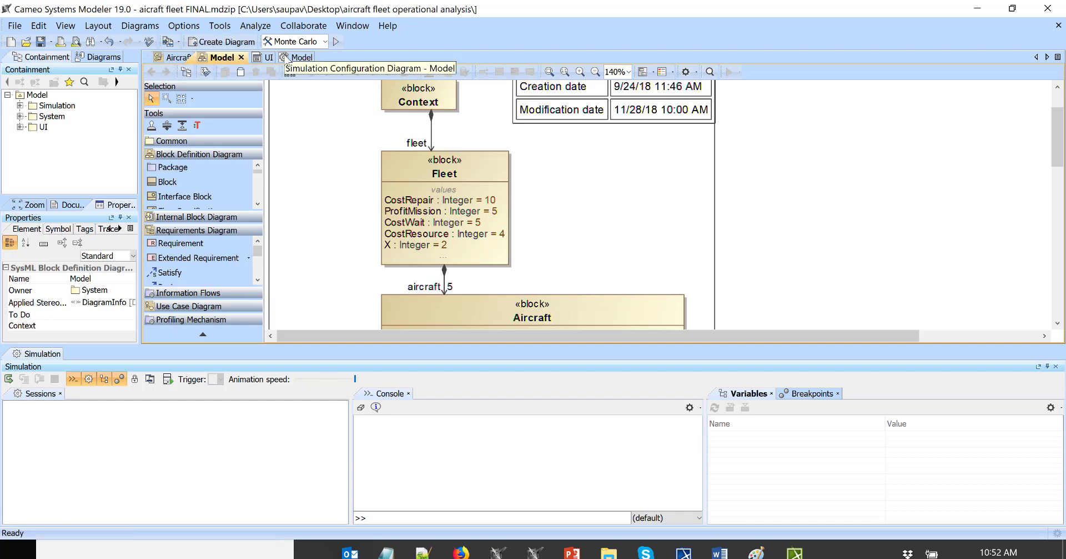
# - Rerun the Monte Carlo configuration with X = 2 and reposition the ProfitTotal histogram
pyautogui.click(288, 58)
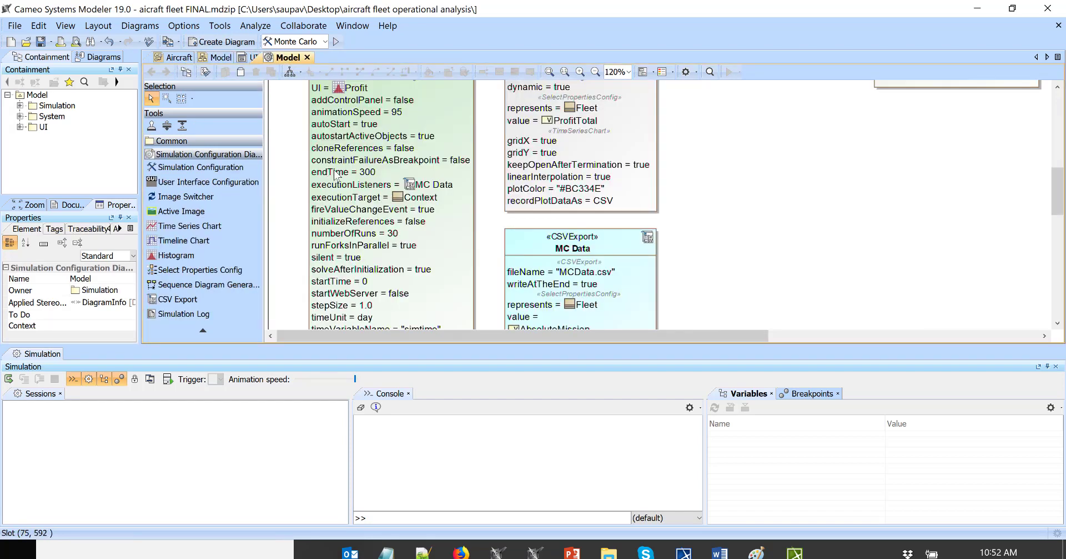
pyautogui.moveTo(381, 241)
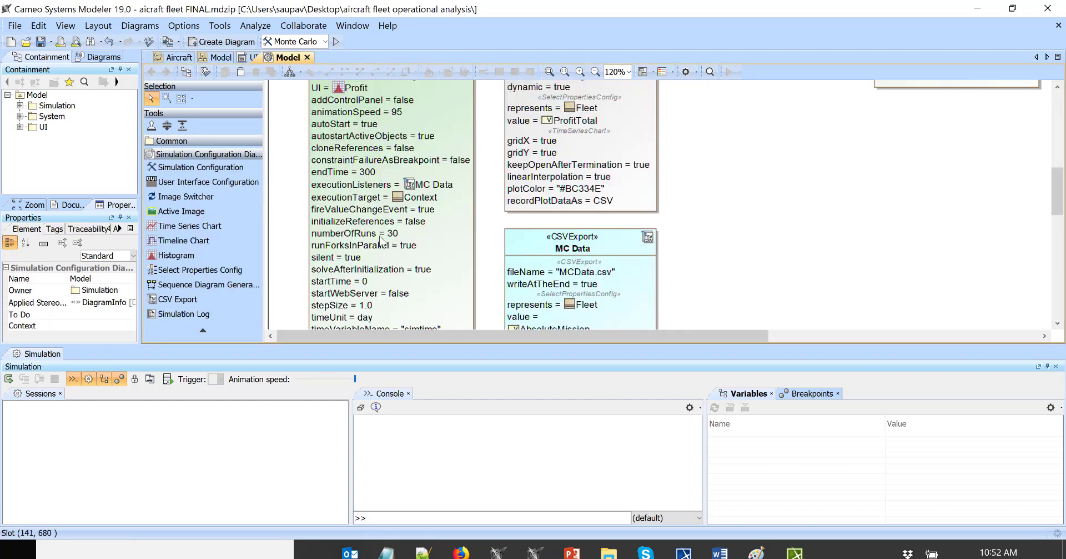
pyautogui.click(335, 42)
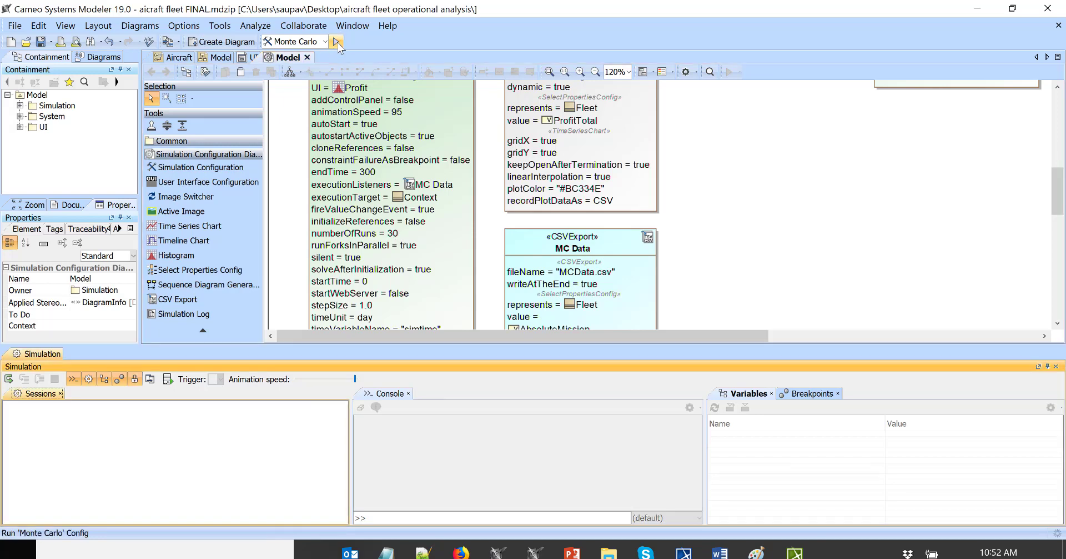
pyautogui.click(336, 42)
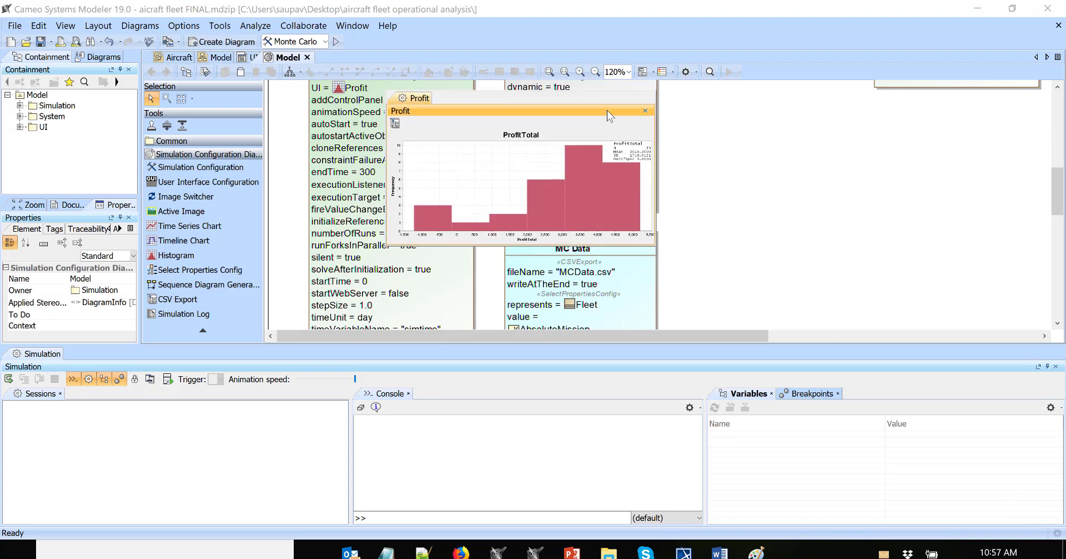
pyautogui.moveTo(605, 98); pyautogui.dragTo(605, 115)
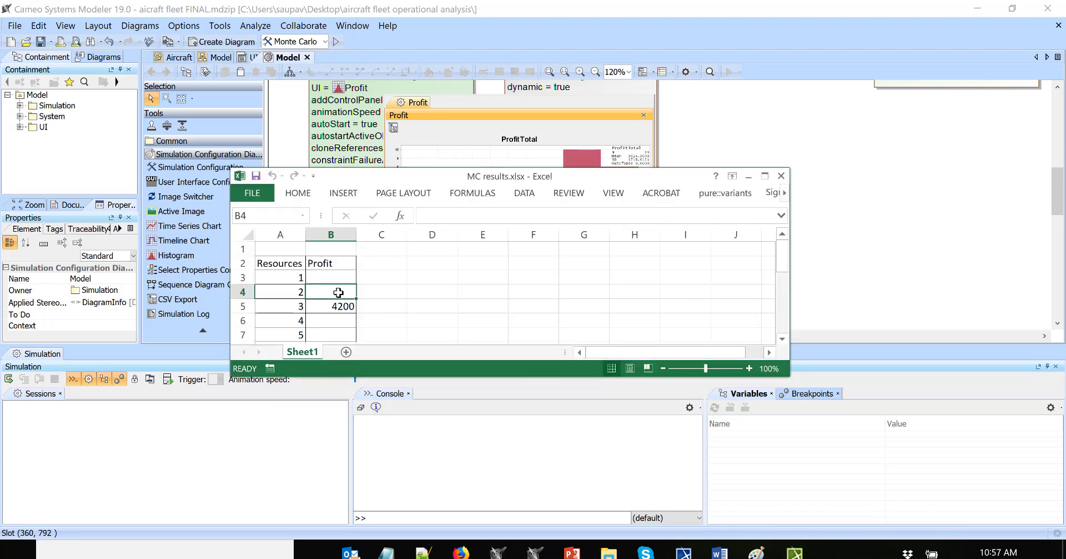
# - Enter 3000 as the mean profit for 2 resources in cell B4
pyautogui.write('3000')
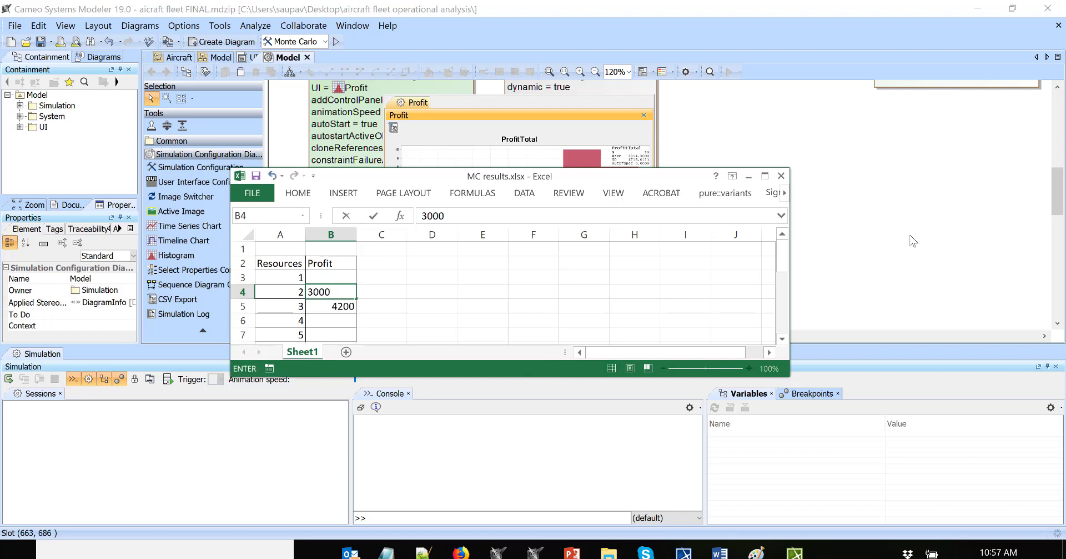
pyautogui.press('Return')
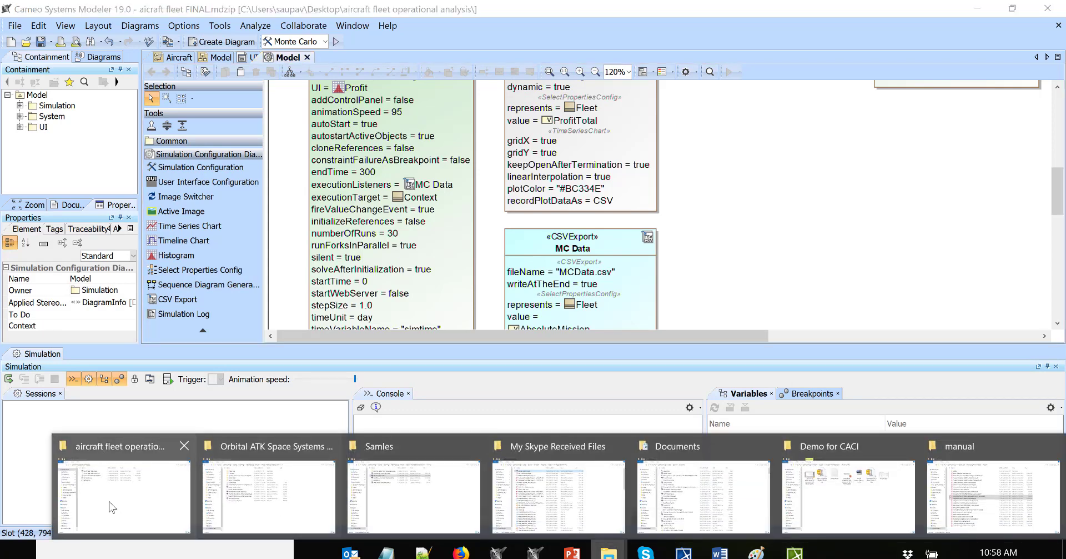
# - Open the two-resource MCData.csv, scroll its 30 runs and inspect row 13's negative profit
pyautogui.click(122, 495)
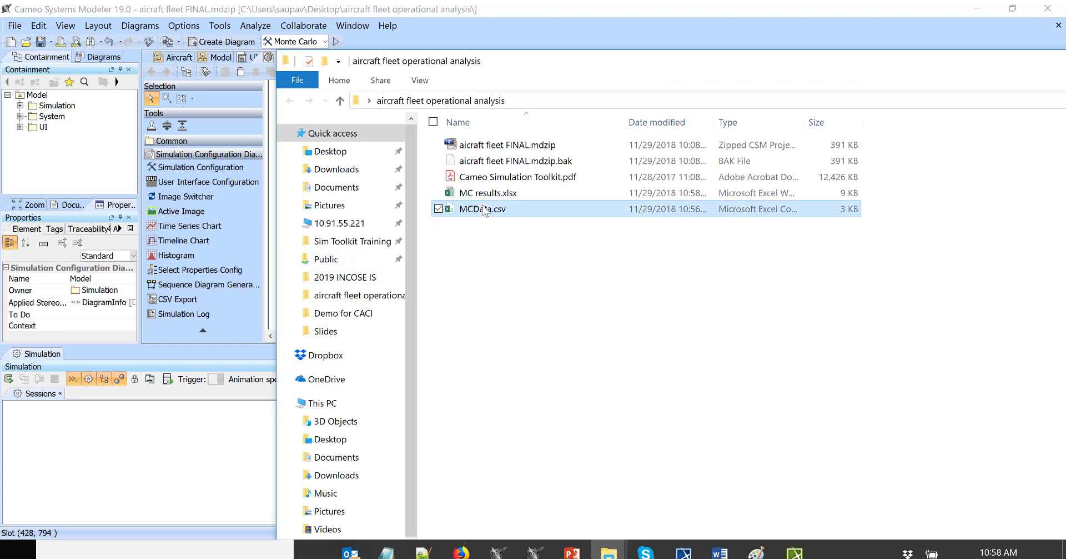
pyautogui.doubleClick(488, 209)
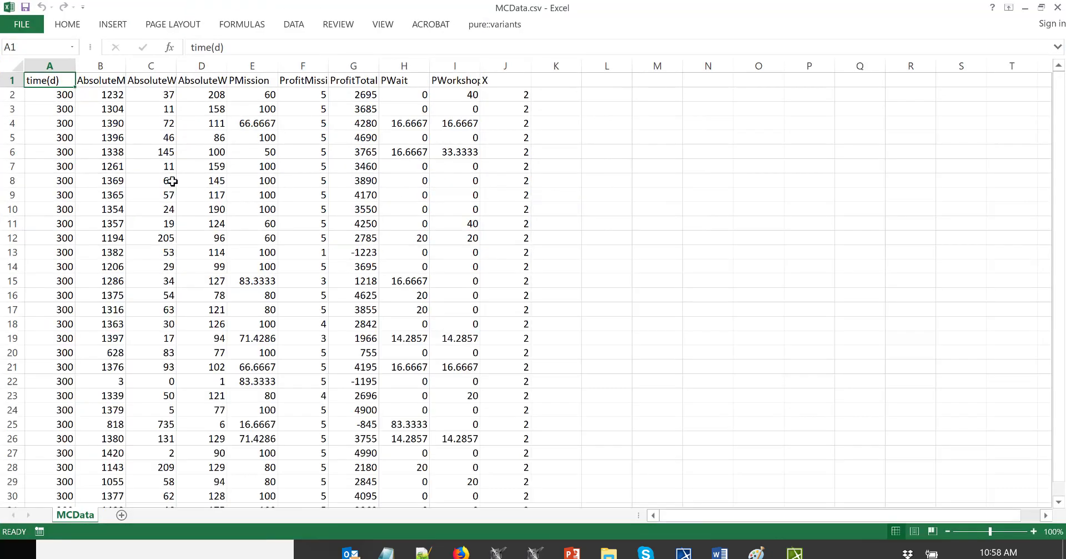
pyautogui.scroll(-3)
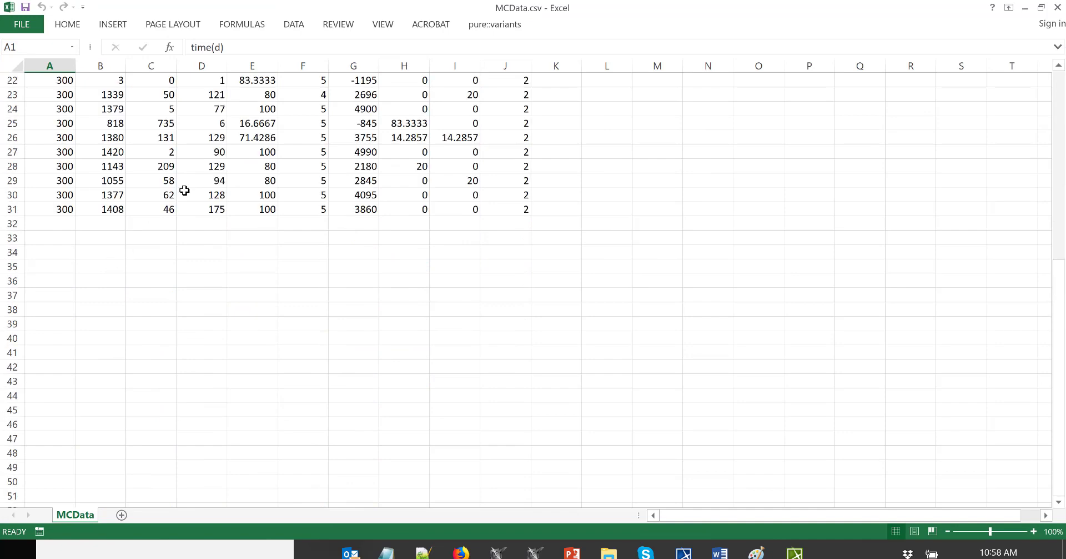
pyautogui.scroll(3)
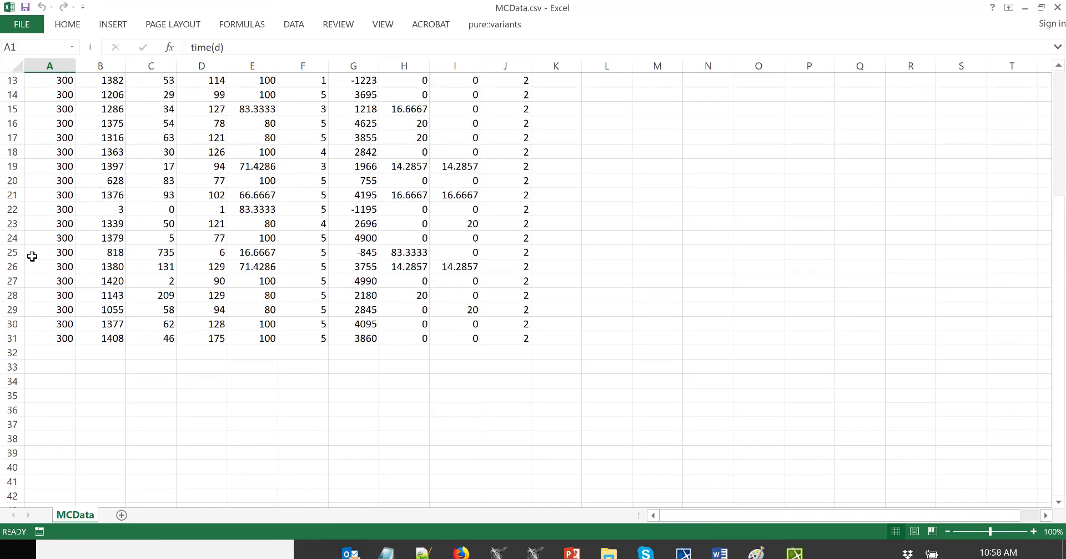
pyautogui.scroll(3)
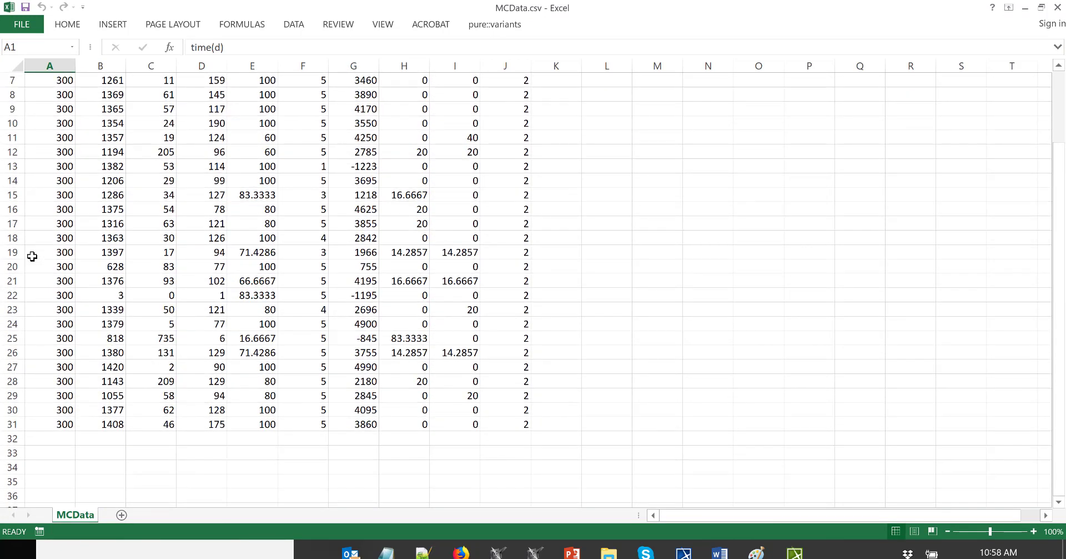
pyautogui.scroll(3)
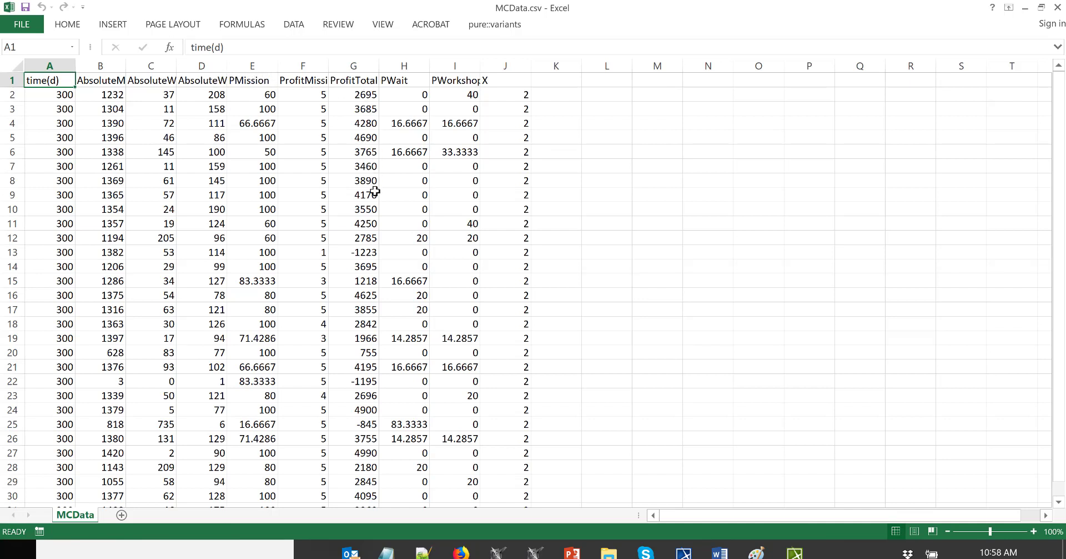
pyautogui.click(353, 252)
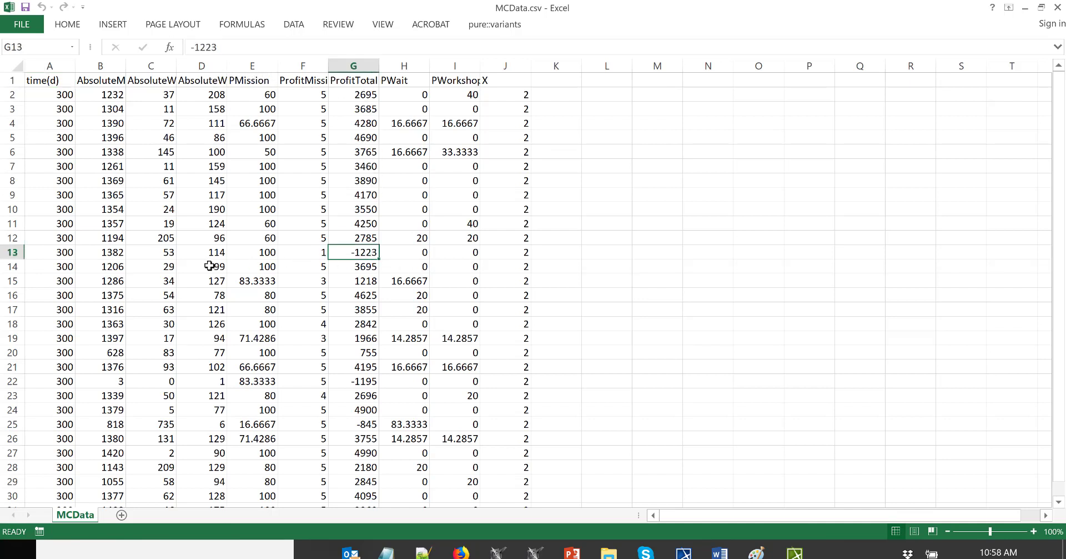
pyautogui.moveTo(193, 260)
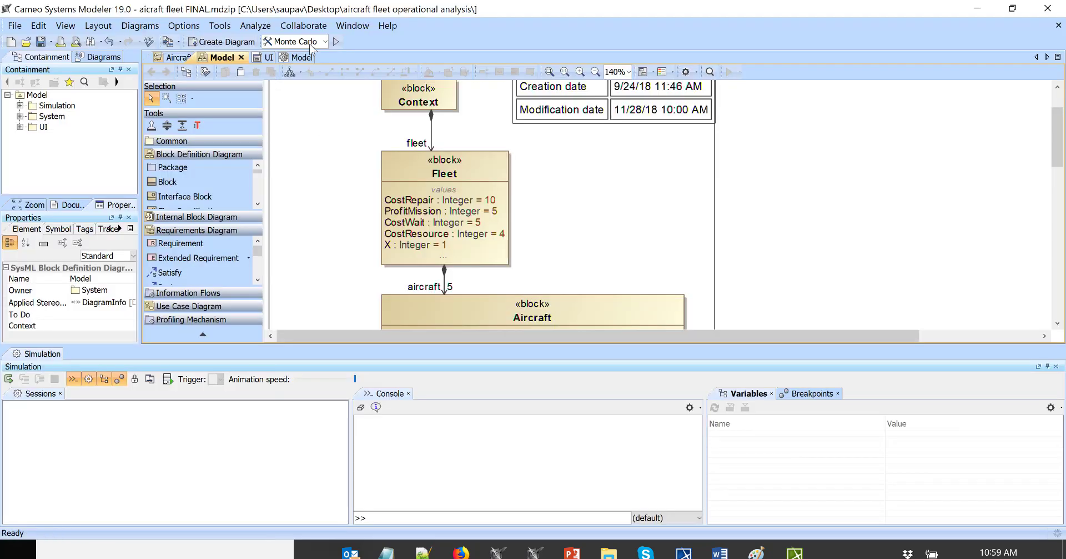
# - Run the one-resource Monte Carlo simulation, then close its ProfitTotal histogram window
pyautogui.click(337, 41)
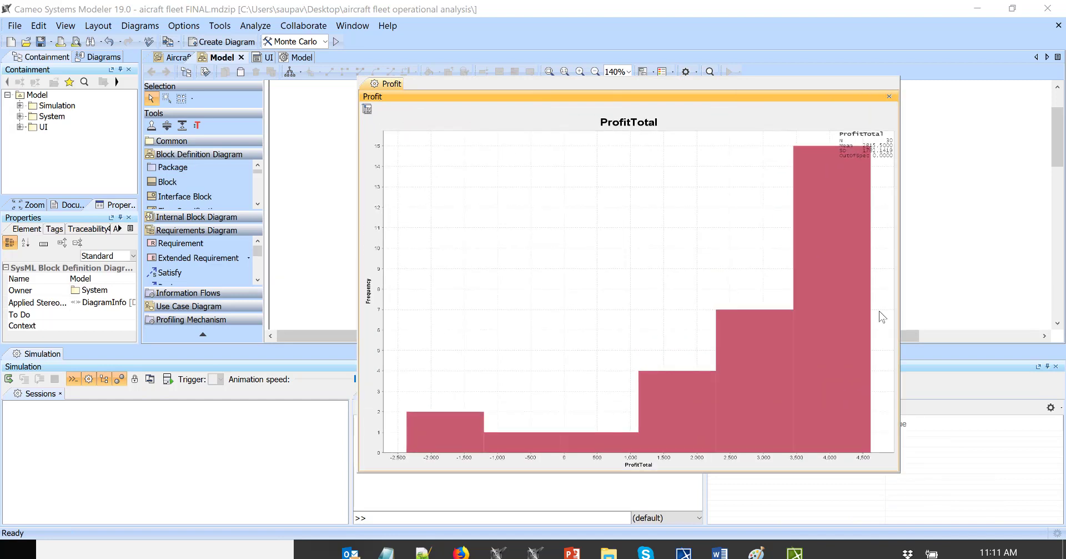
pyautogui.moveTo(874, 155)
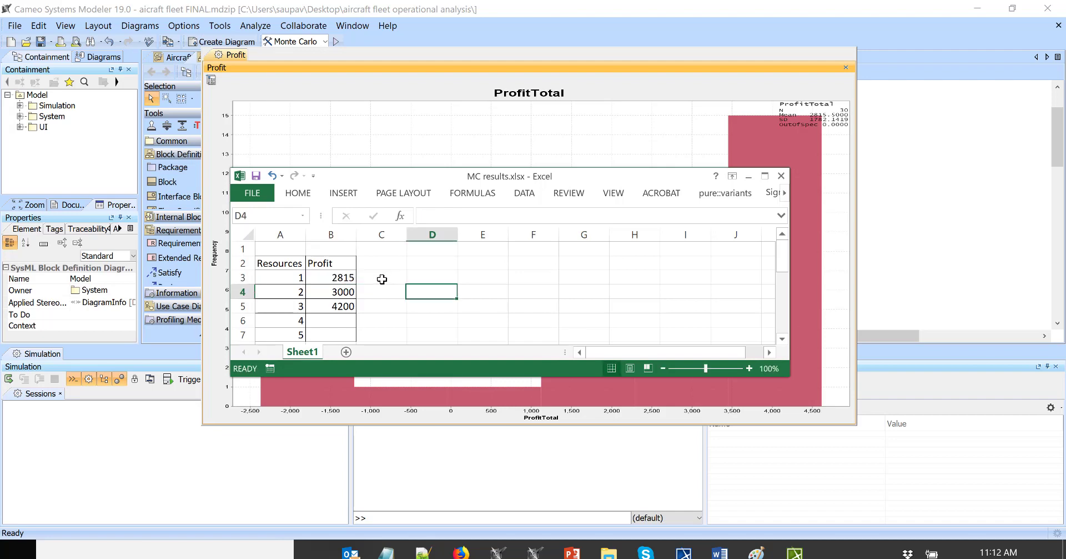
pyautogui.click(781, 176)
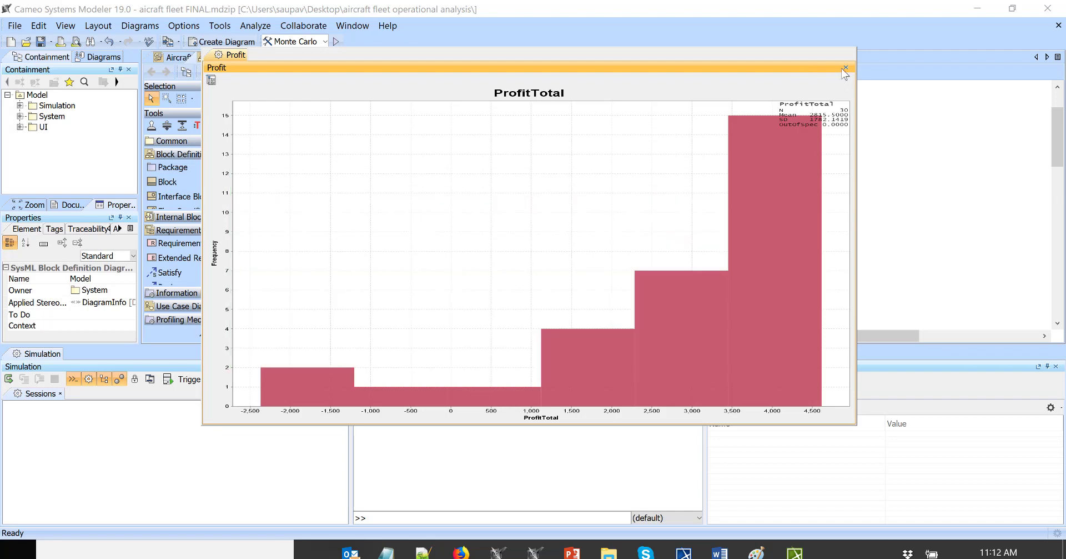
pyautogui.click(845, 67)
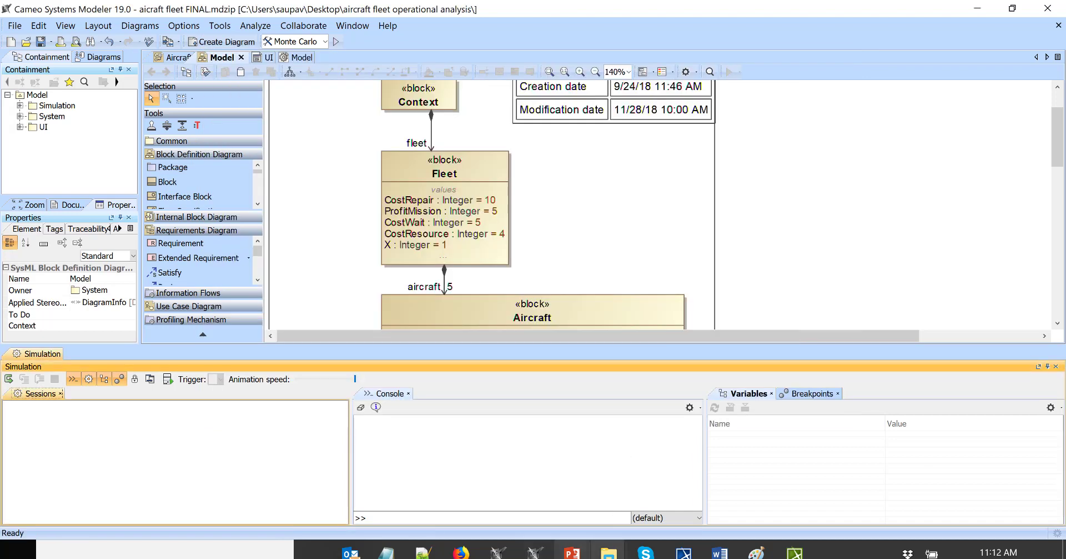
pyautogui.moveTo(607, 551)
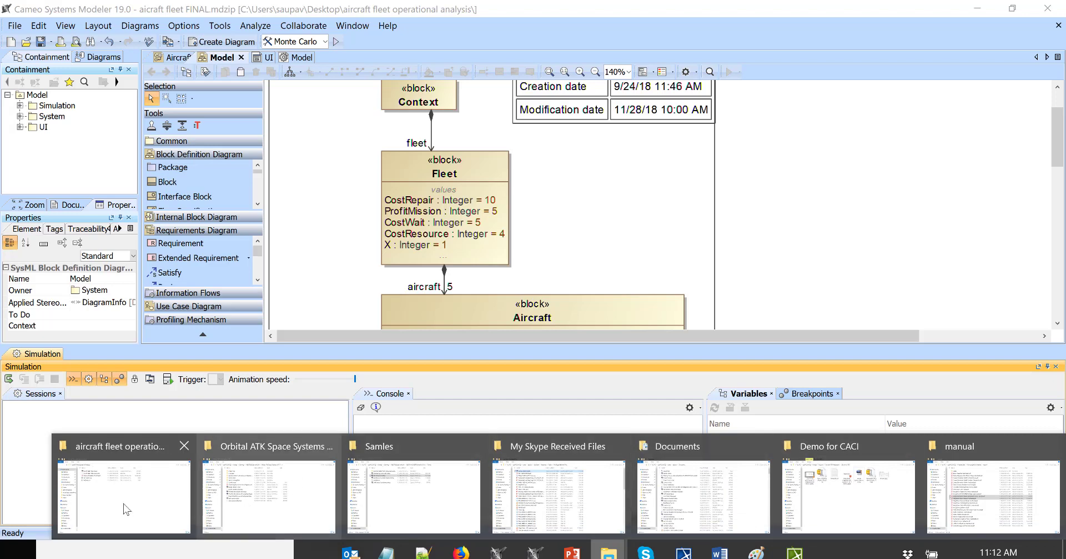
# - Open the one-resource MCData.csv, scroll through its 30 runs, then close it unsaved
pyautogui.click(122, 490)
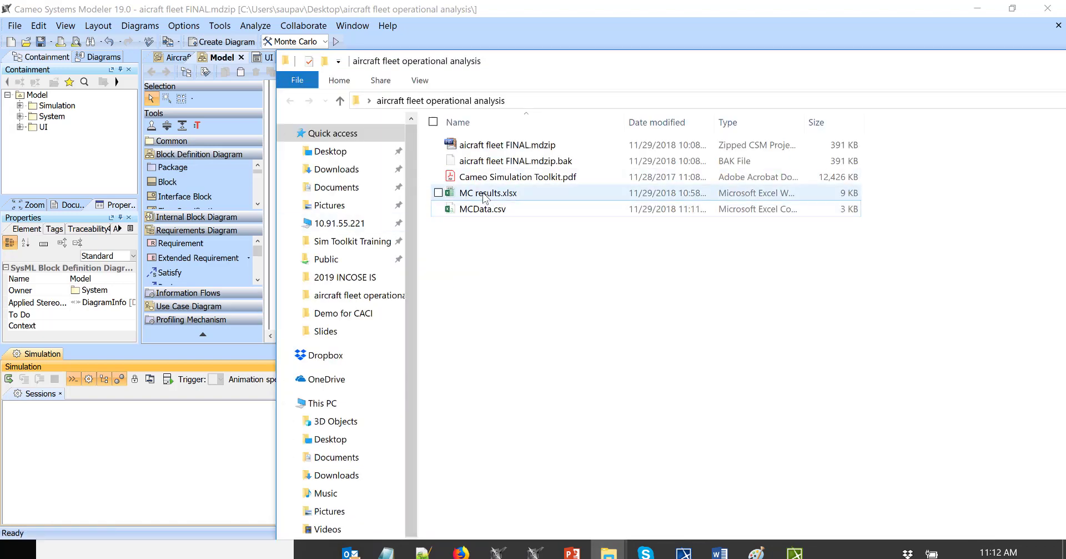
pyautogui.doubleClick(488, 192)
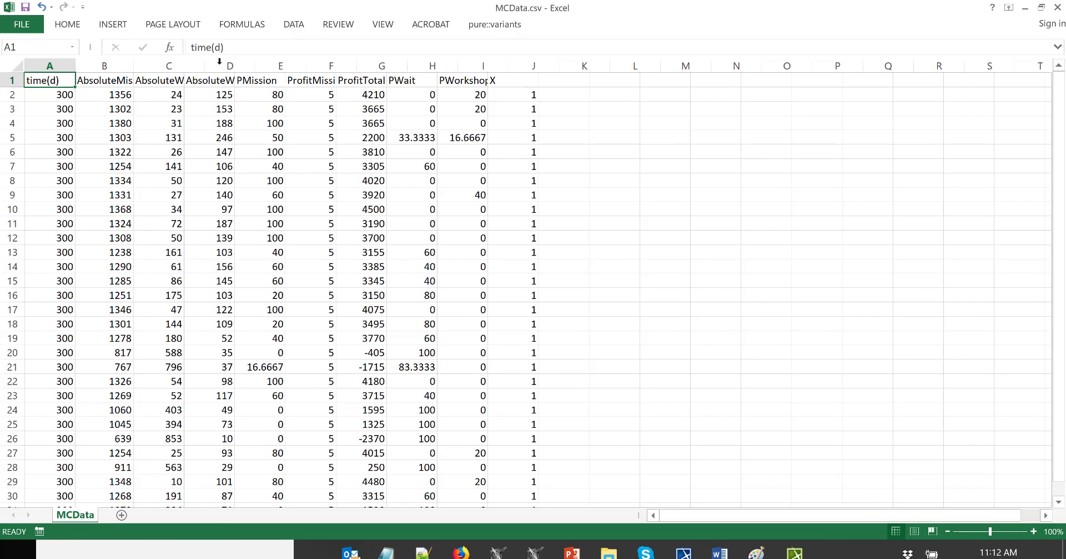
pyautogui.moveTo(249, 65); pyautogui.dragTo(308, 65)
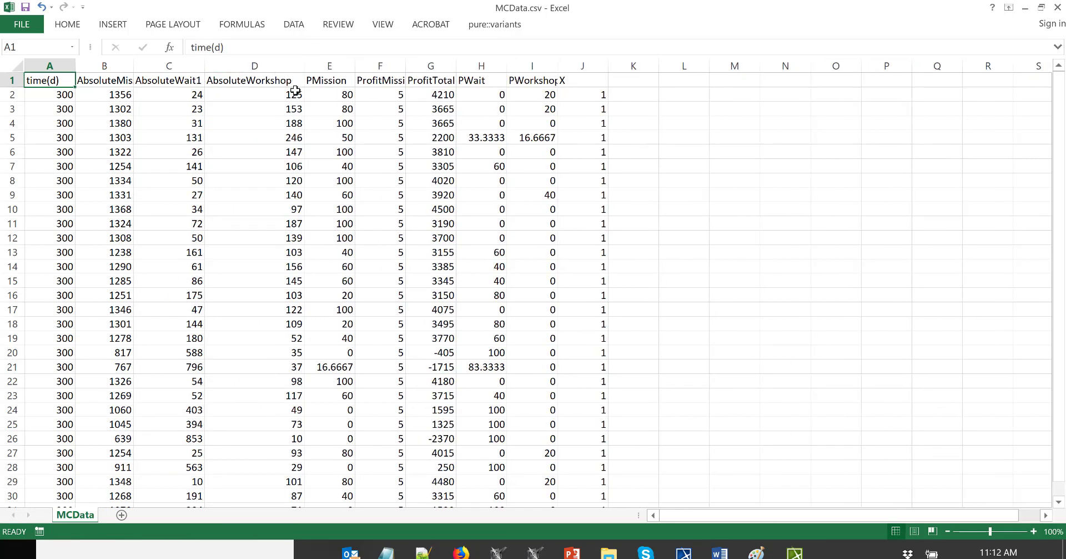
pyautogui.moveTo(264, 210)
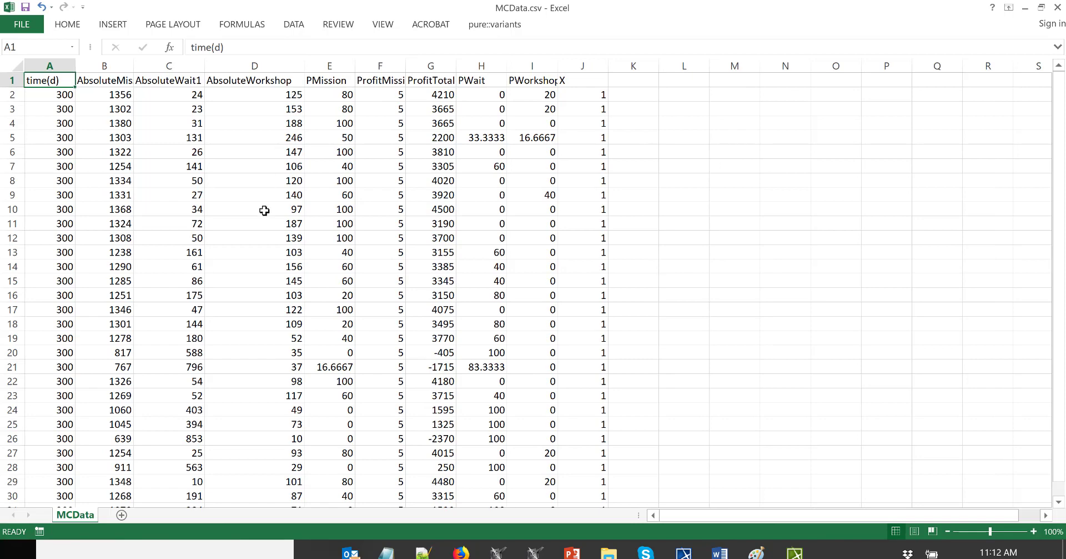
pyautogui.moveTo(170, 209)
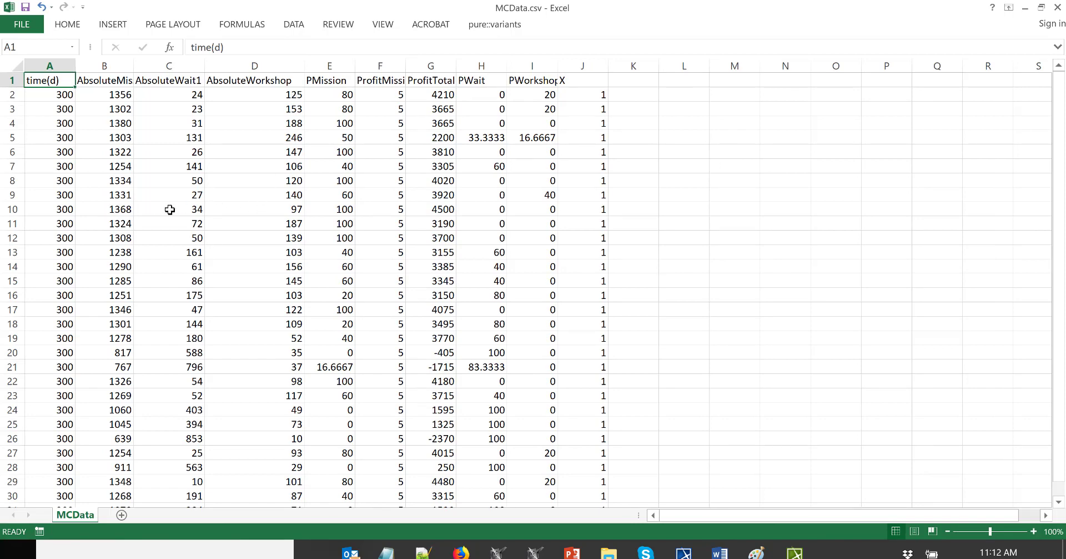
pyautogui.scroll(-3)
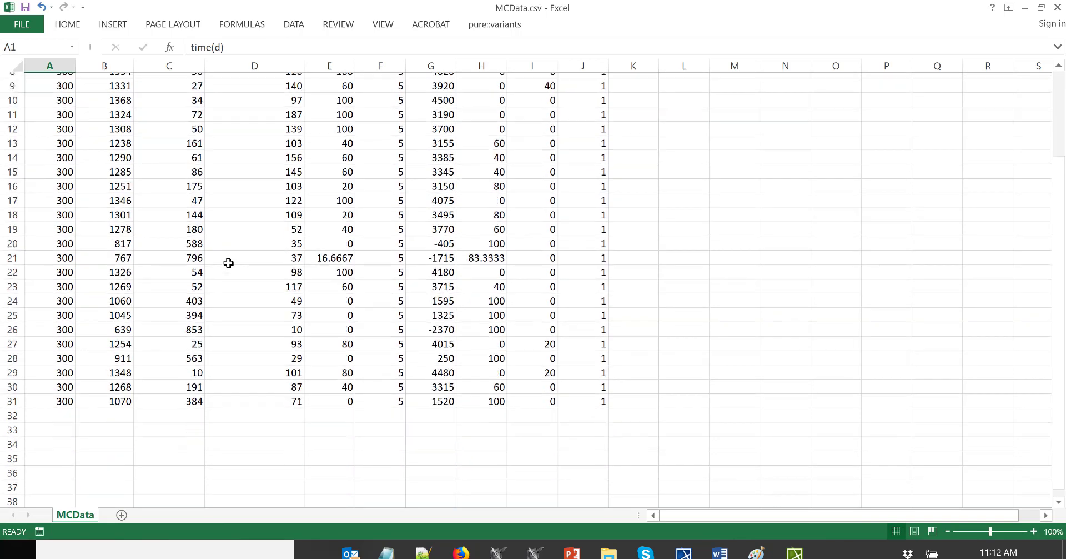
pyautogui.scroll(3)
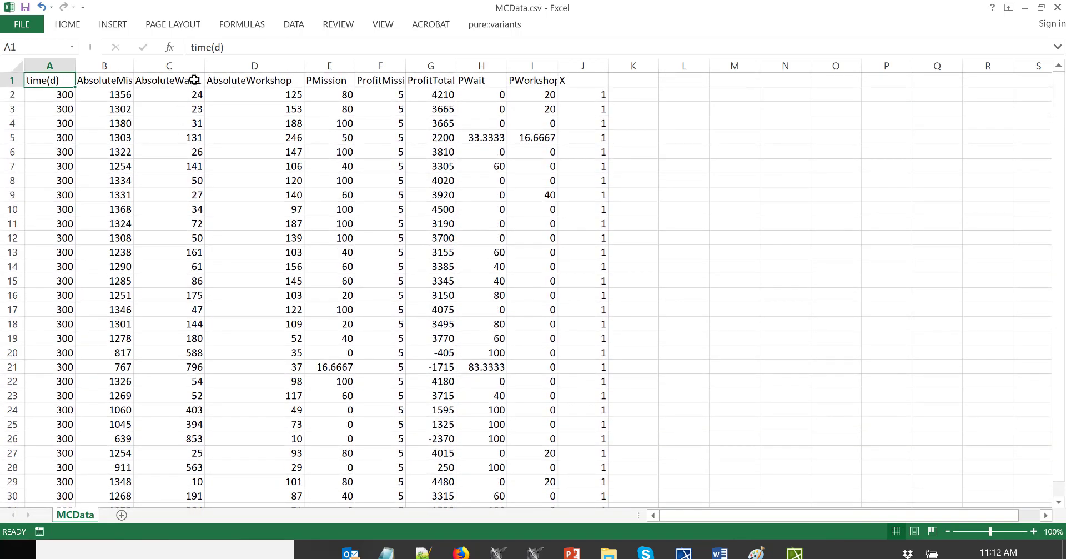
pyautogui.scroll(-3)
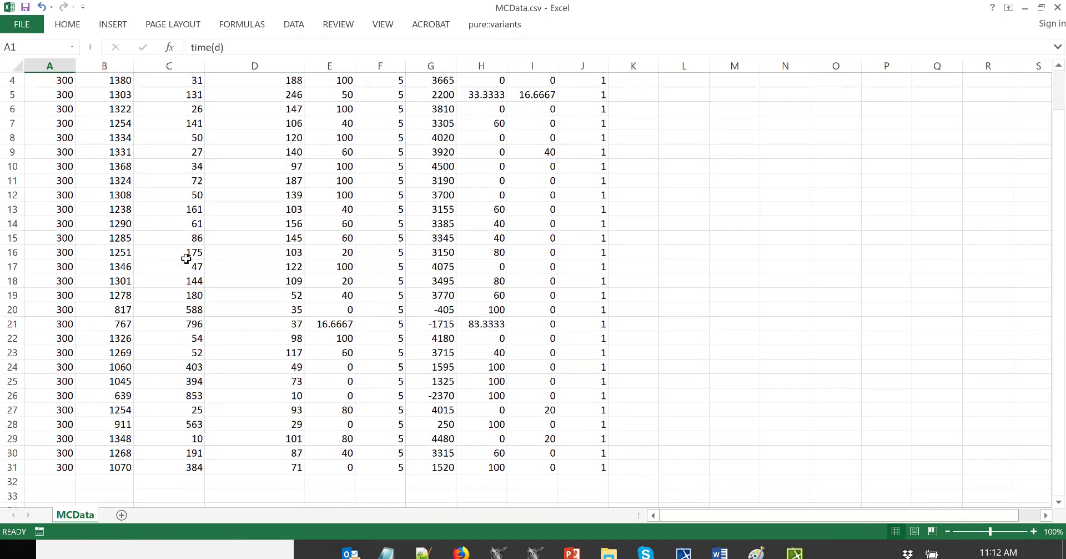
pyautogui.scroll(3)
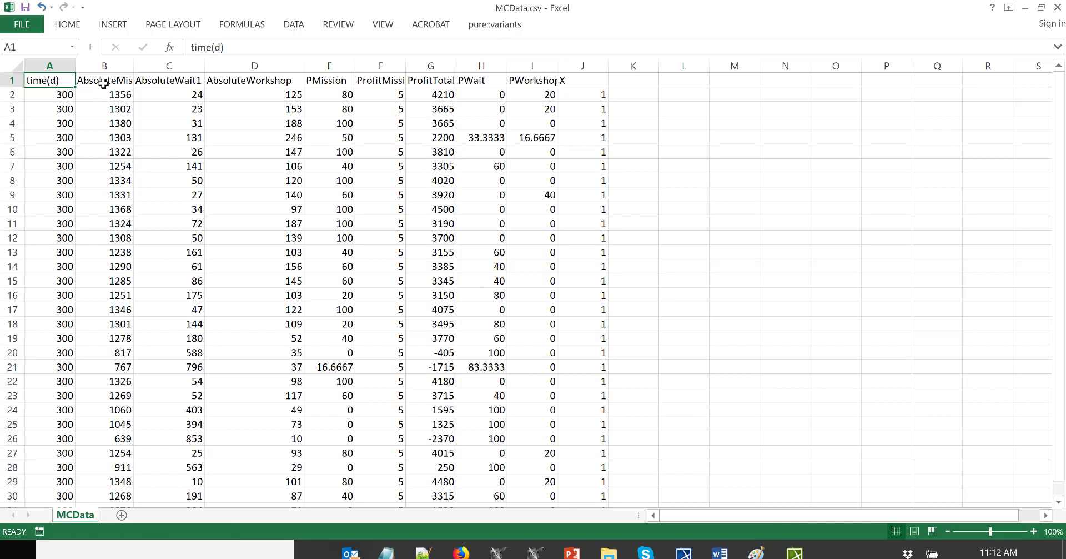
pyautogui.moveTo(85, 406)
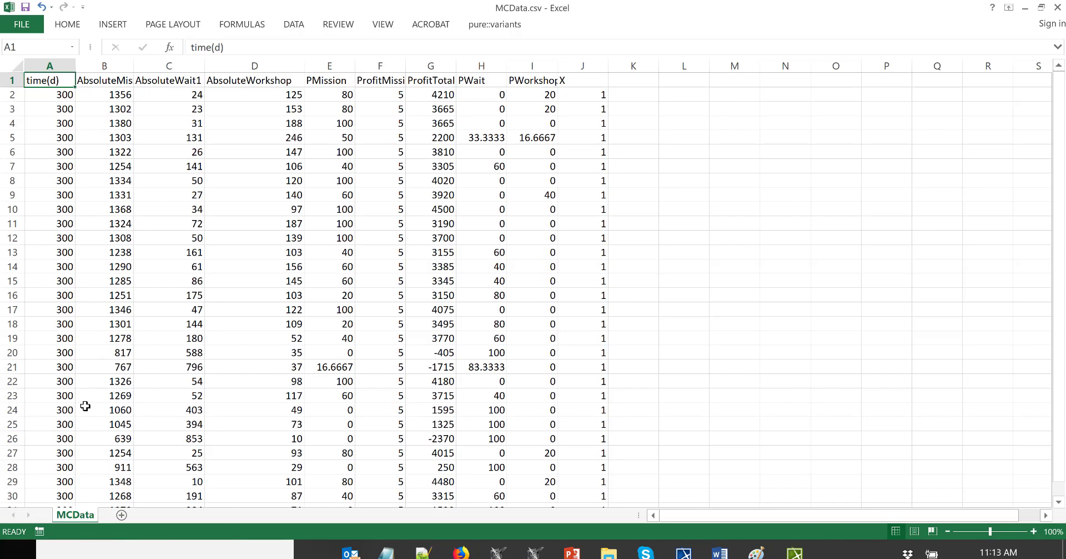
pyautogui.scroll(-3)
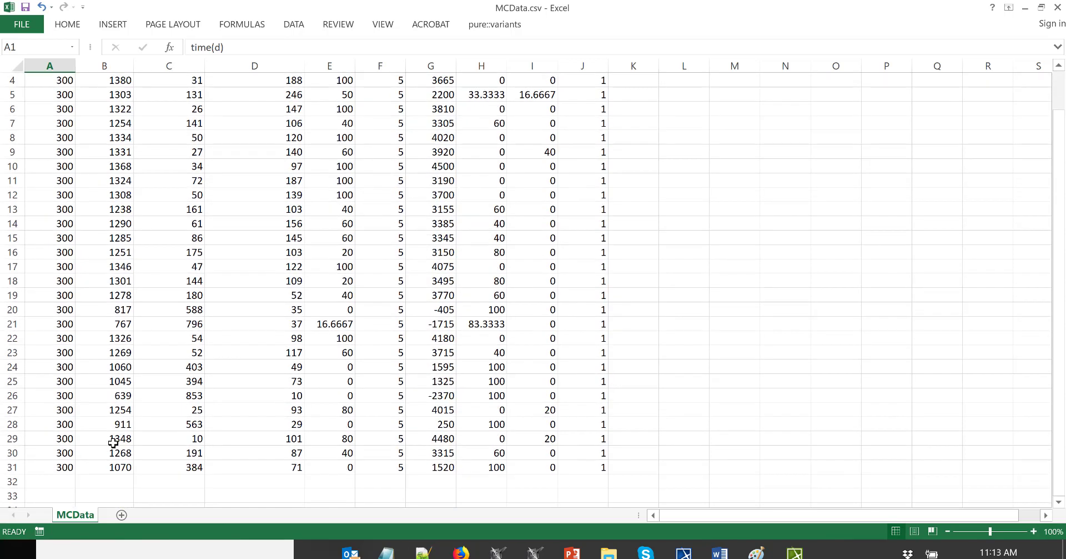
pyautogui.moveTo(107, 297)
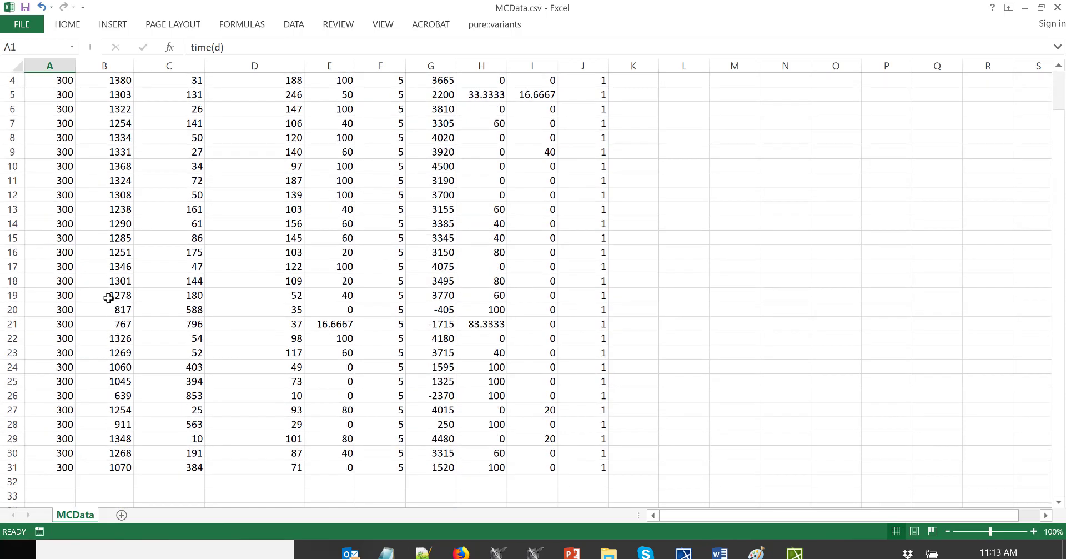
pyautogui.moveTo(105, 307)
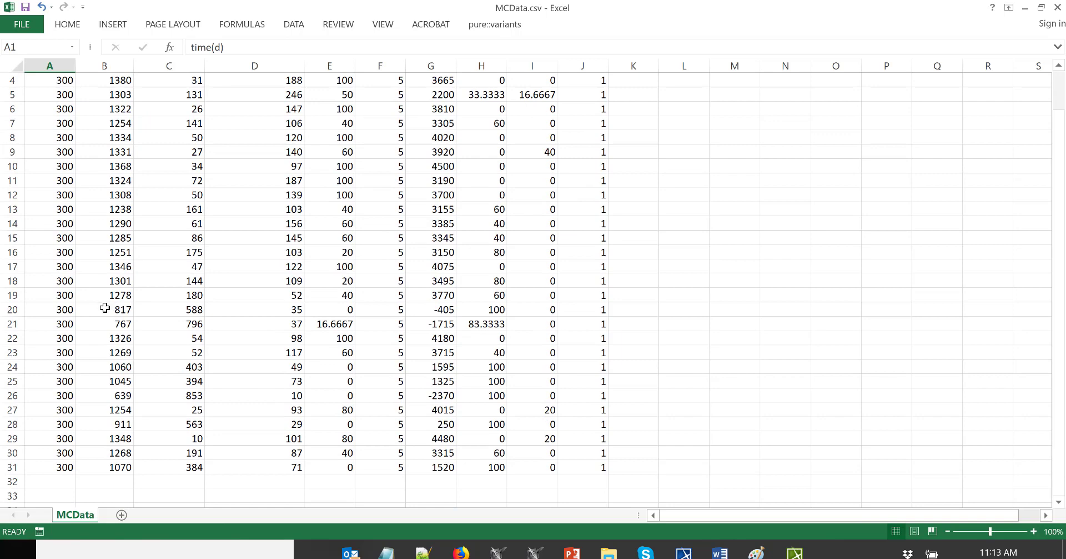
pyautogui.scroll(3)
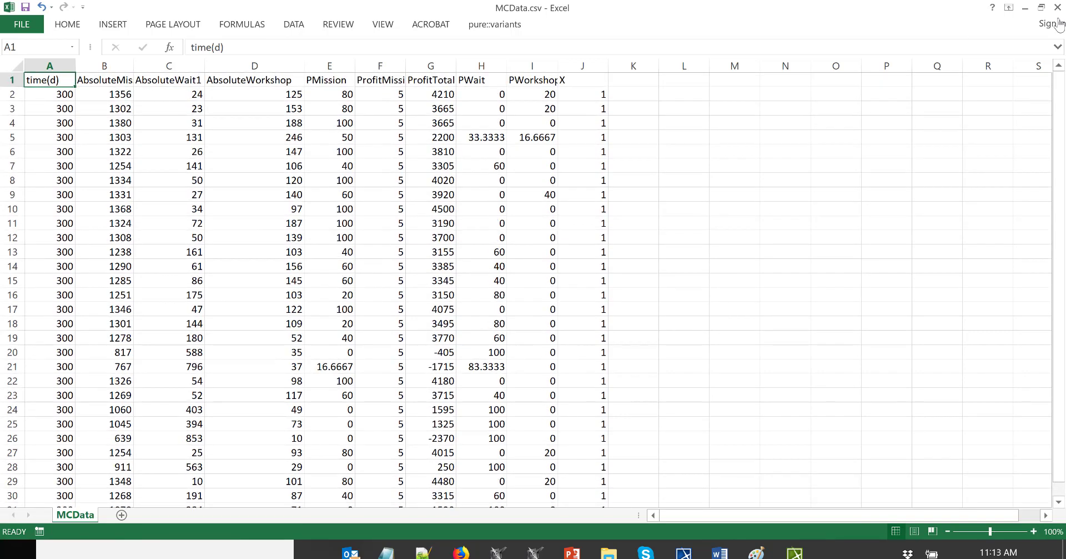
pyautogui.click(1058, 7)
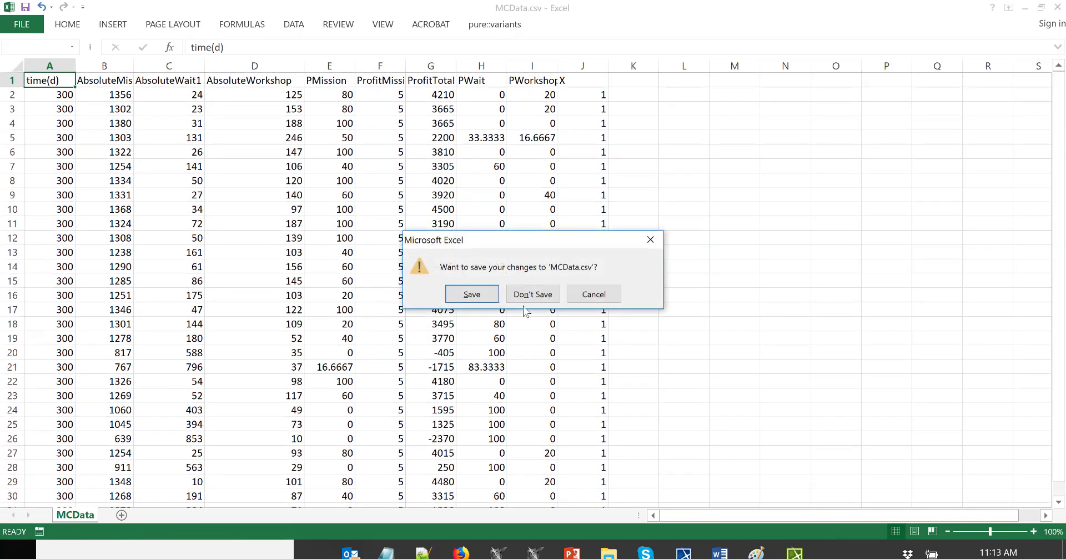
pyautogui.click(533, 293)
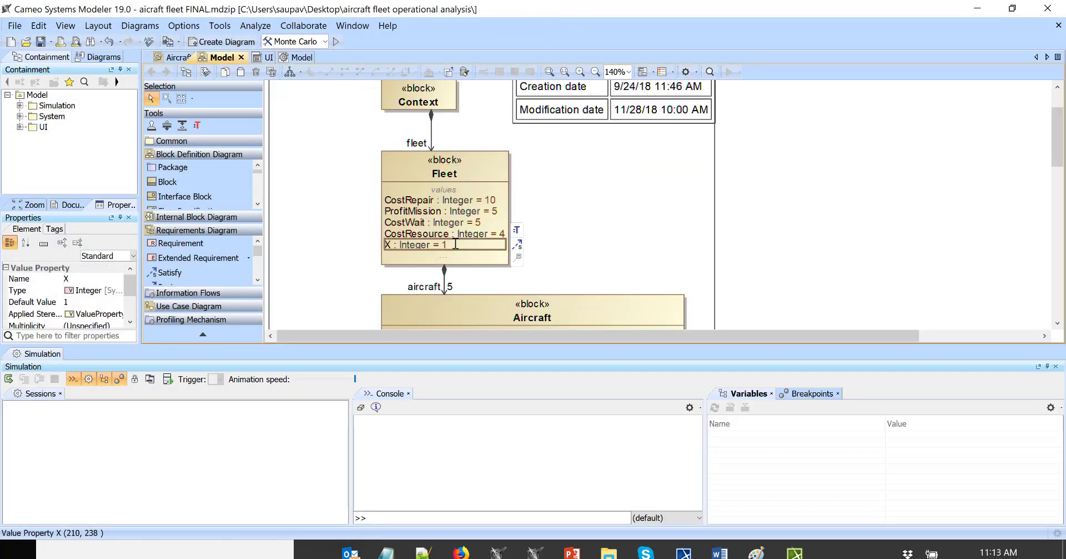
# - Enter 4 as the Fleet block's X default value and commit the edit
pyautogui.write('4')
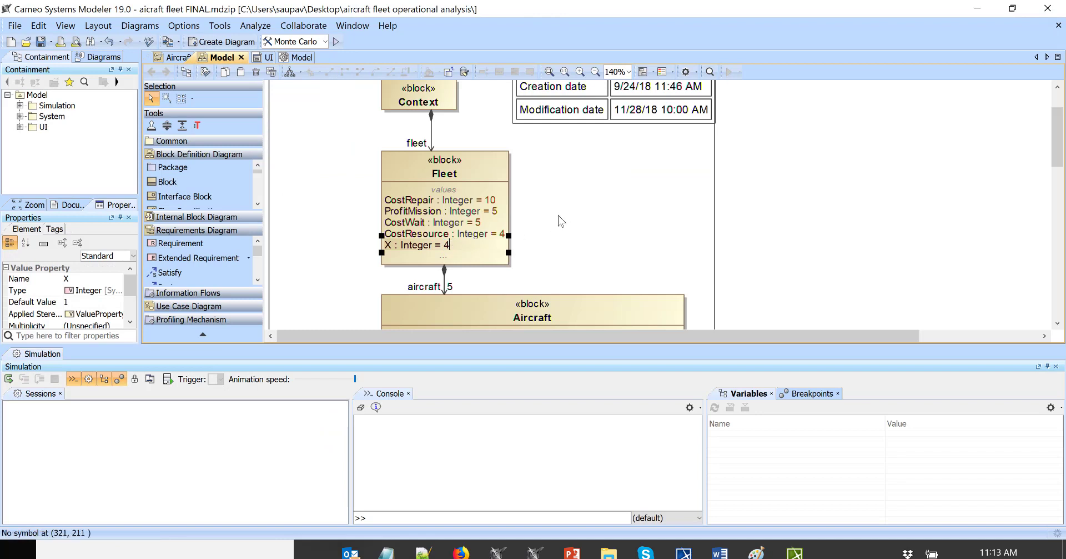
pyautogui.click(534, 209)
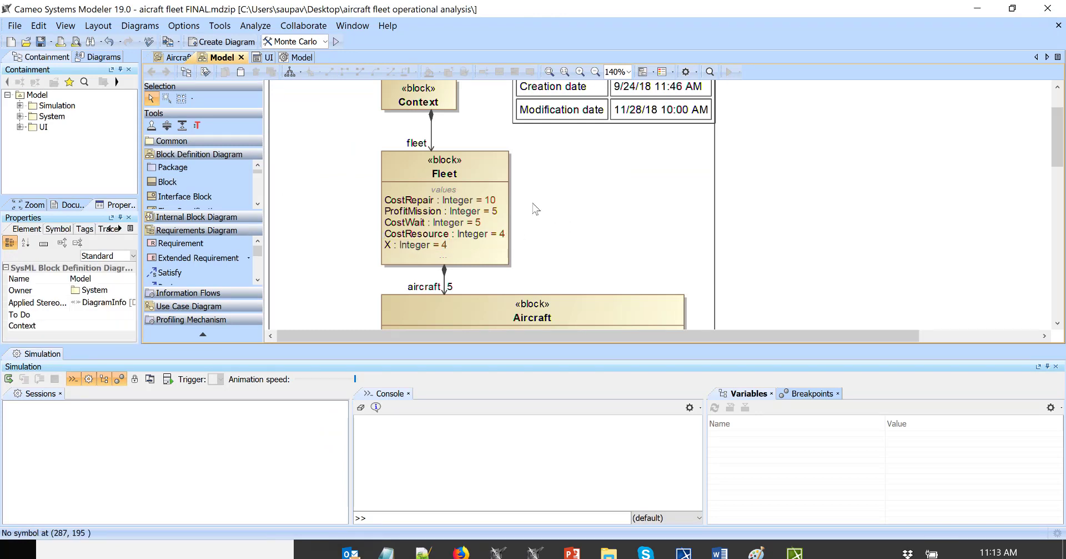
pyautogui.moveTo(338, 51)
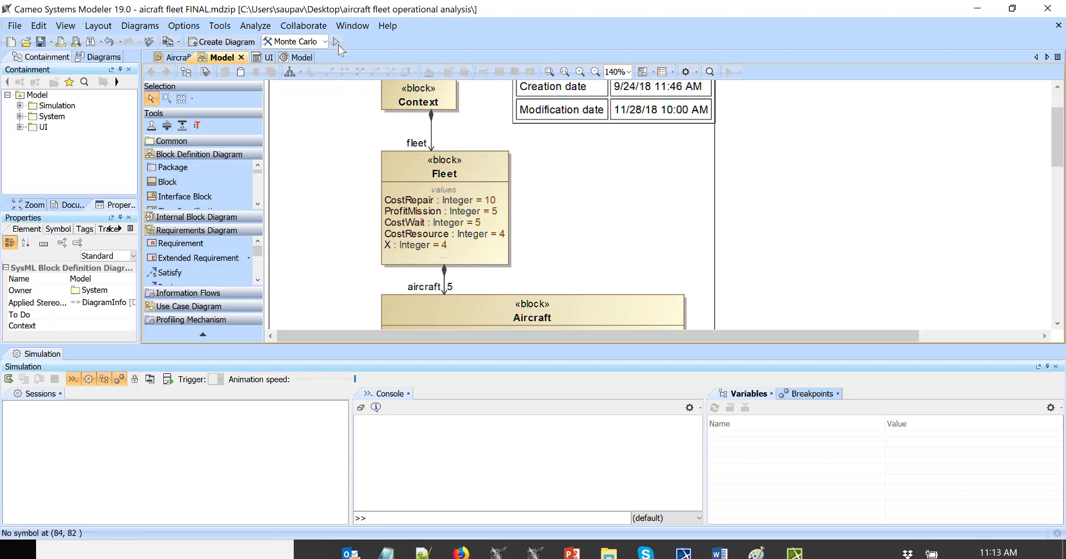
pyautogui.moveTo(336, 41)
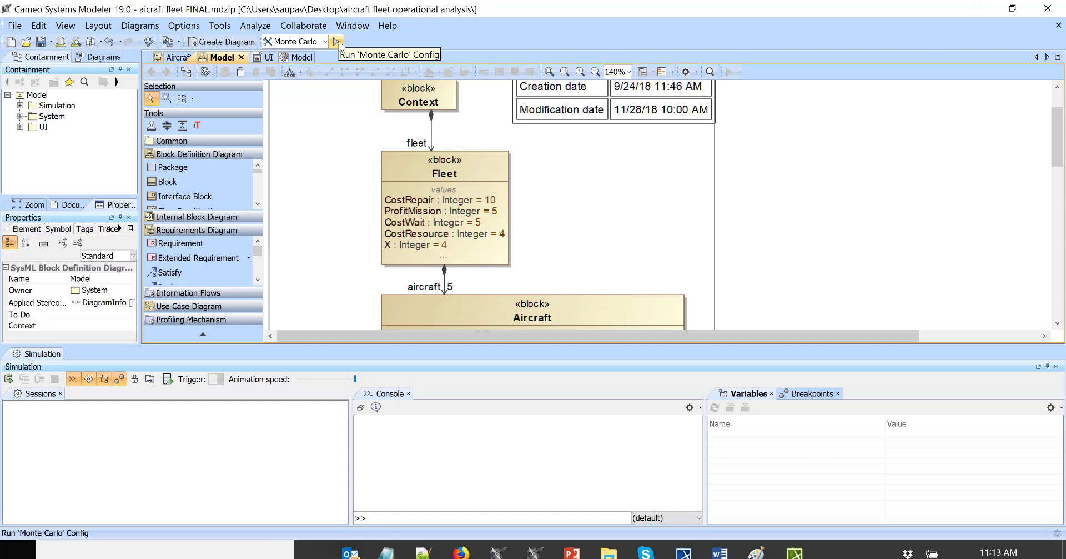
# - Run the four-resource Monte Carlo, record its mean profit in Excel, and close the histogram
pyautogui.click(336, 42)
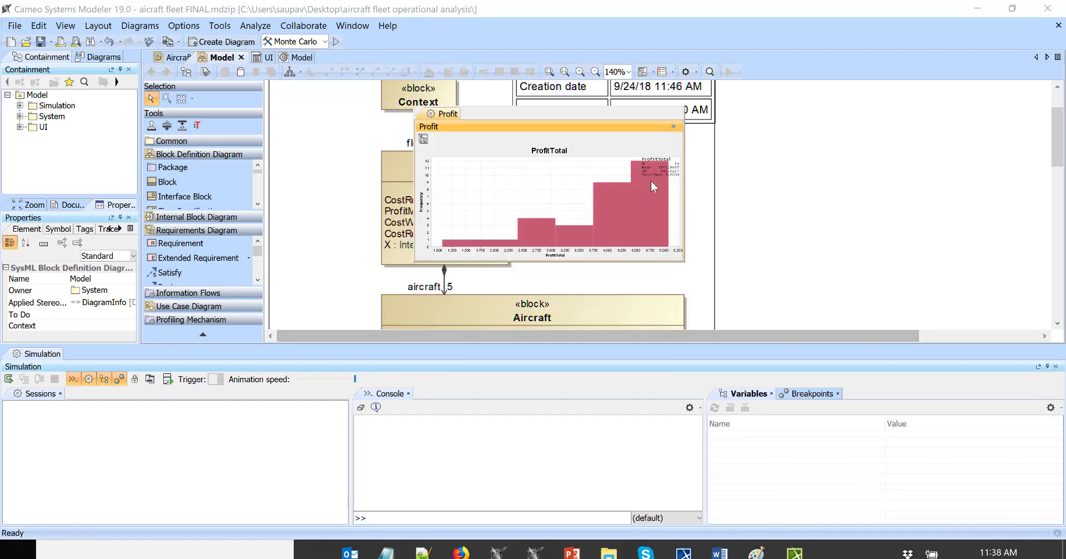
pyautogui.moveTo(615, 123)
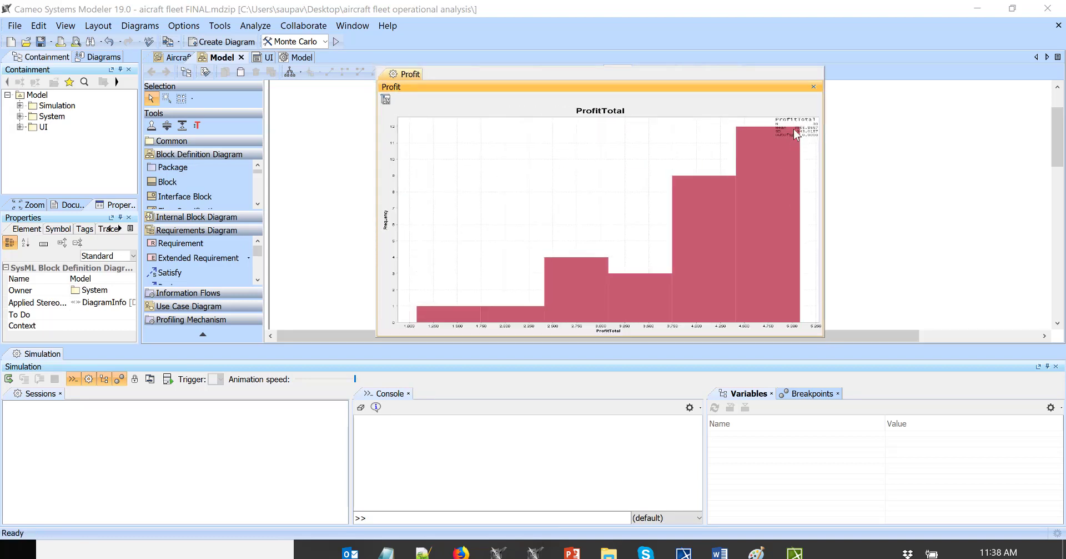
pyautogui.moveTo(821, 335)
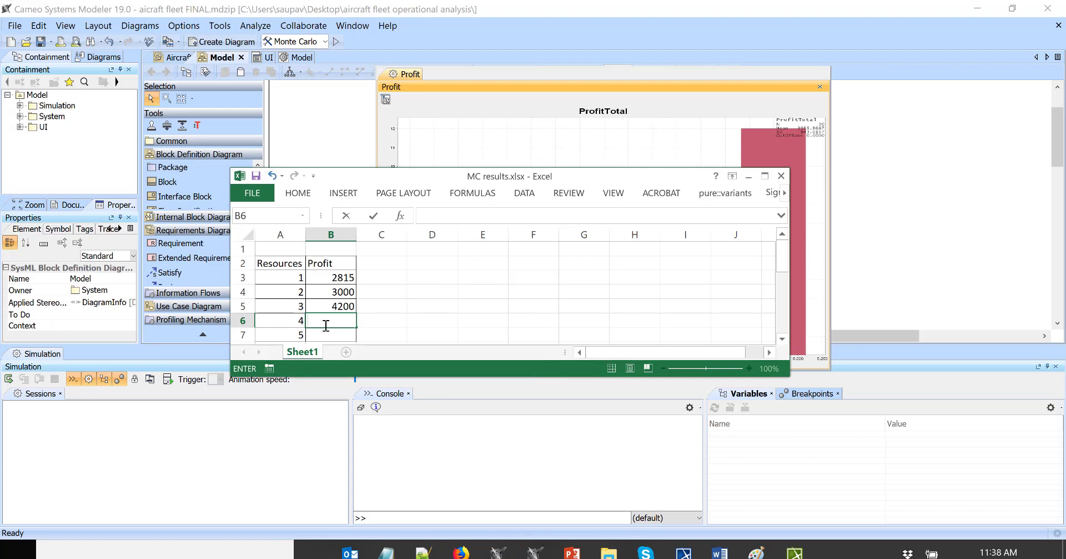
pyautogui.write('39')
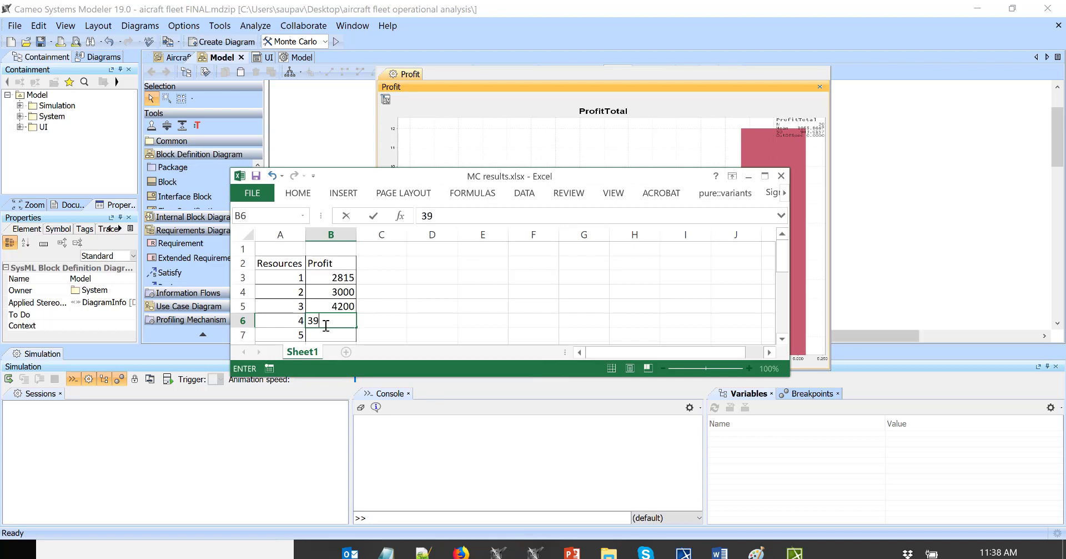
pyautogui.click(820, 88)
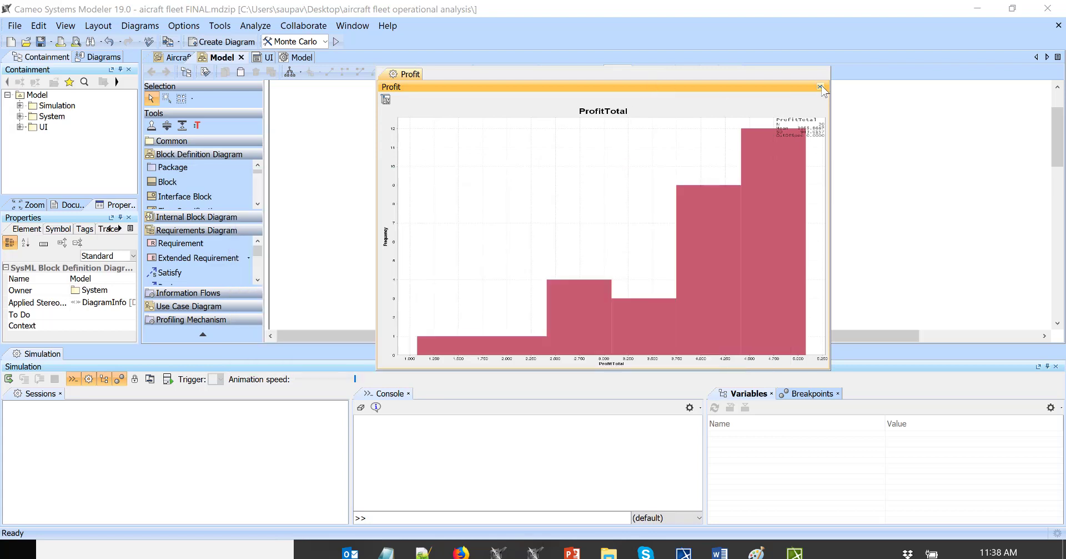
pyautogui.click(822, 88)
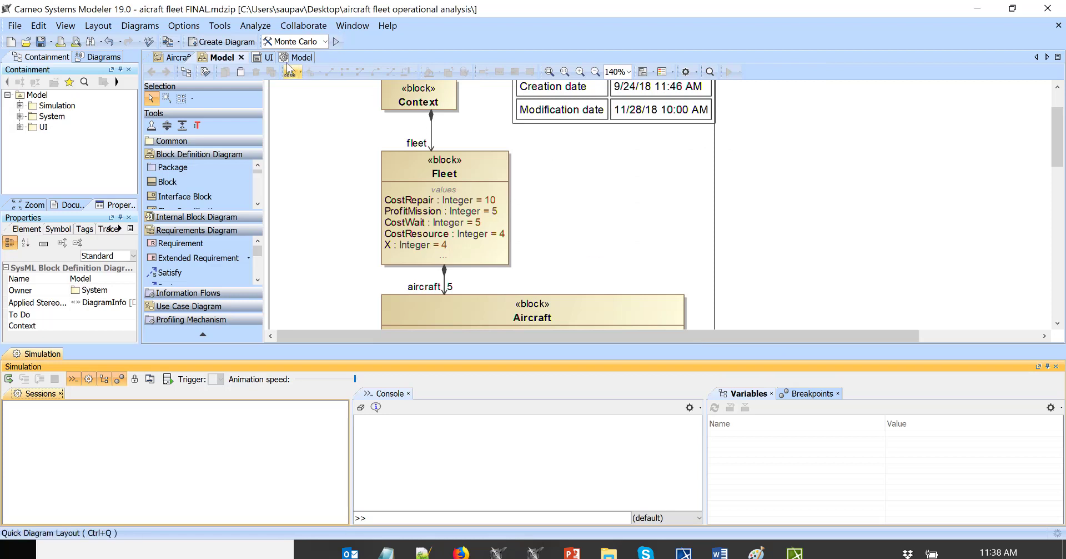
pyautogui.moveTo(390, 245)
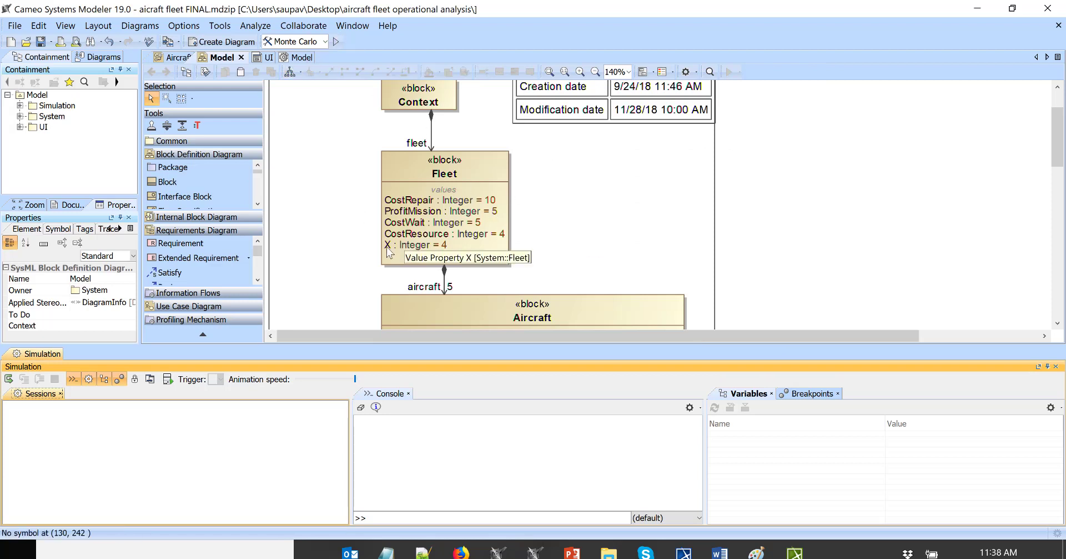
# - Change Fleet's X to 5, save the project, and rerun the Monte Carlo simulation
pyautogui.click(387, 245)
pyautogui.write('5')
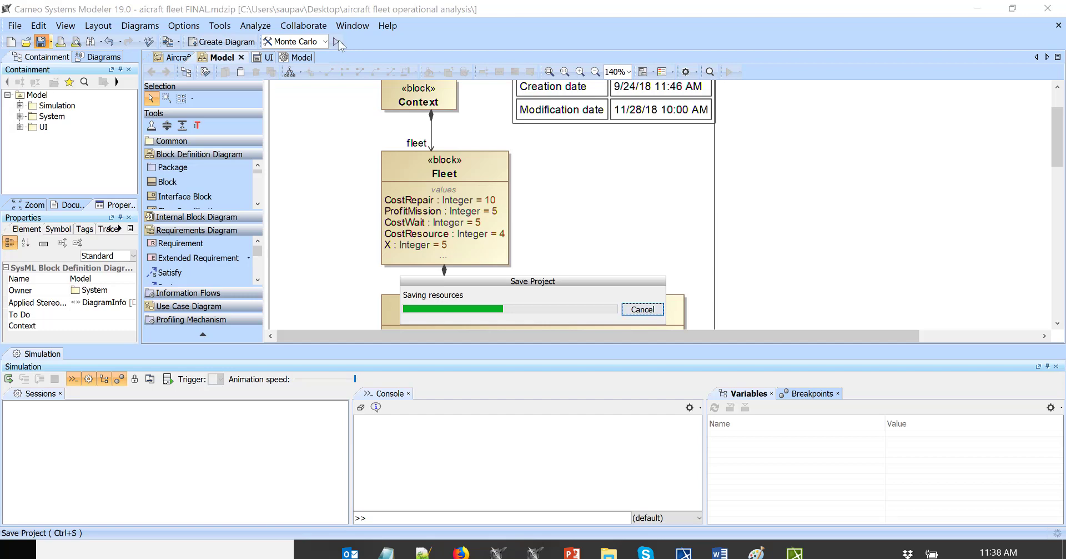
pyautogui.click(336, 42)
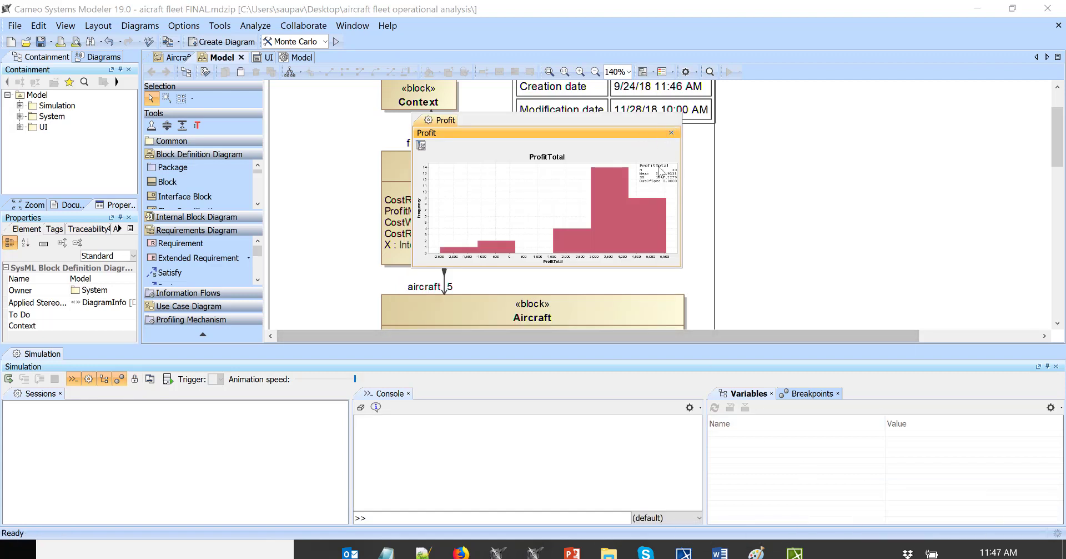
pyautogui.moveTo(794, 331)
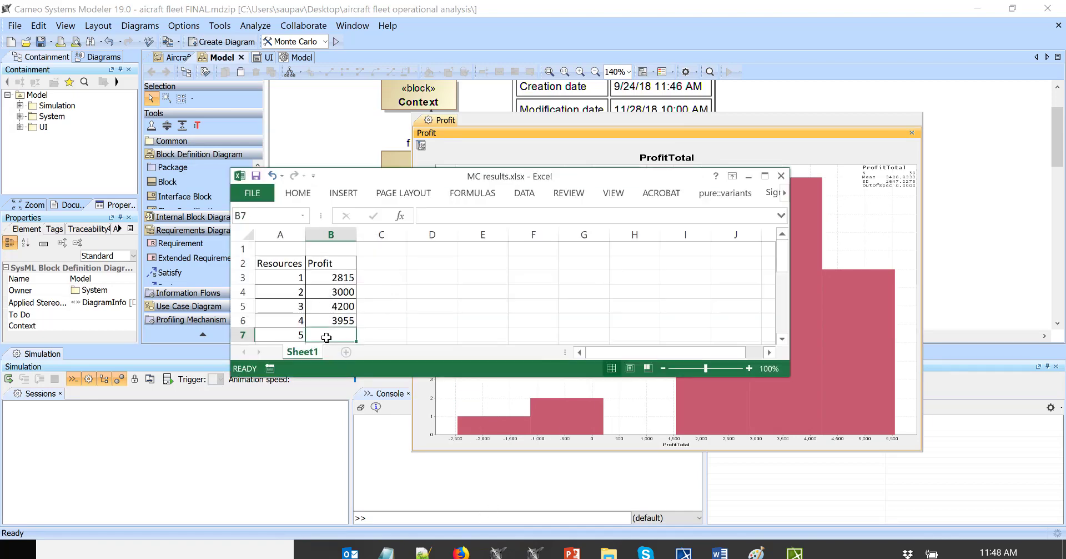
# - Enter 3400 in B7 as the five-resource profit, then select the three-resource row
pyautogui.write('3400')
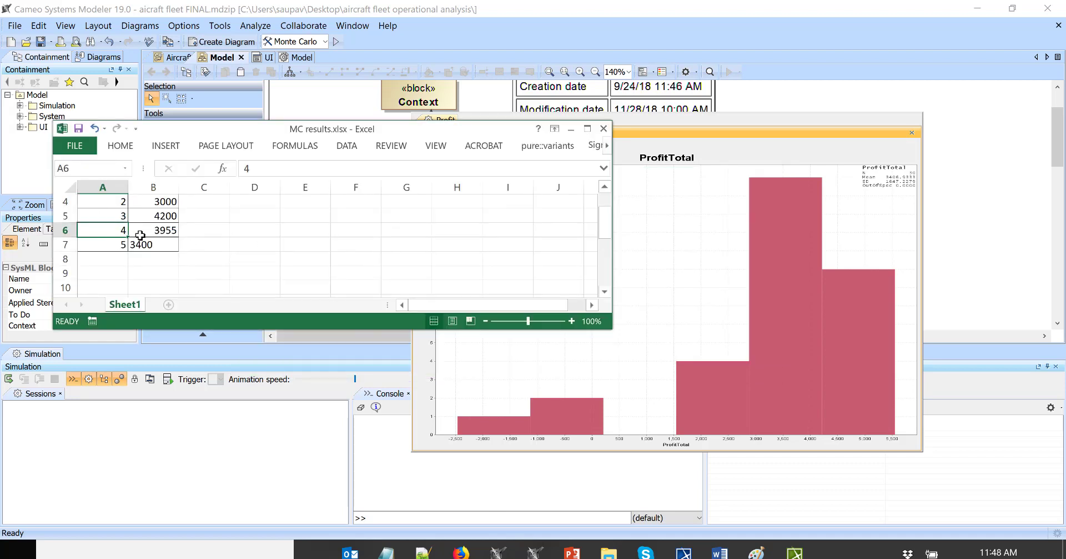
pyautogui.click(102, 215)
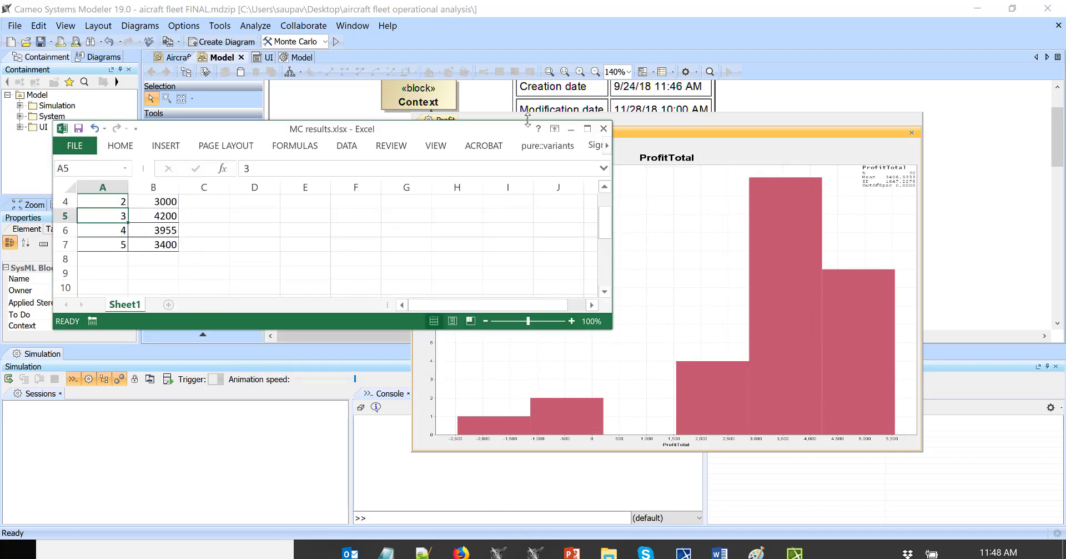